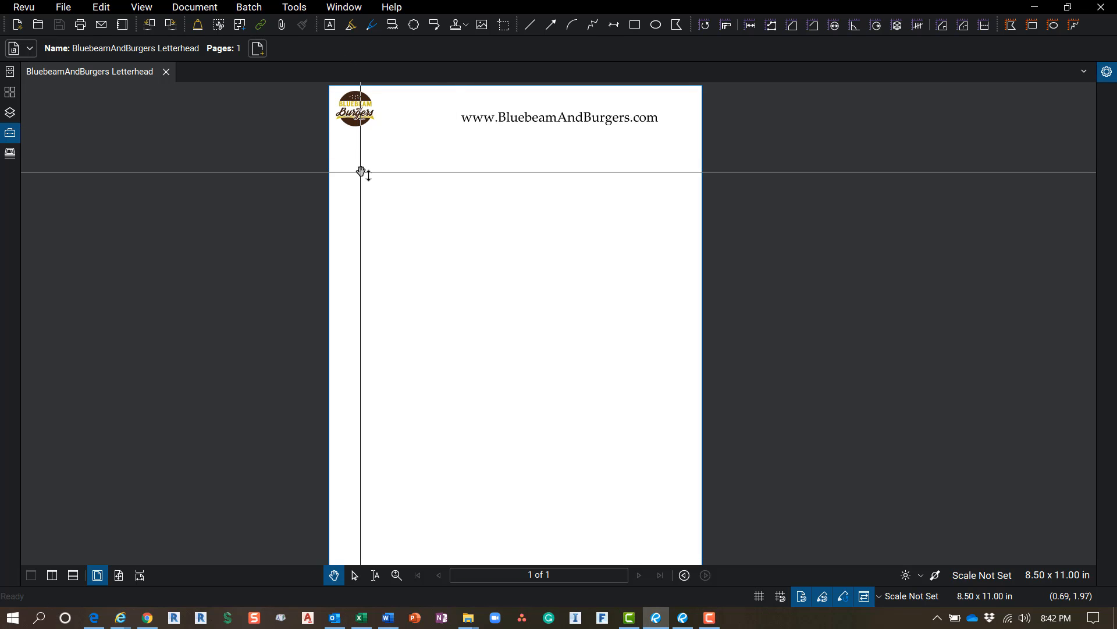
# Reopen the BluebeamAndBurgers letterhead from the recent and pinned files list.
pyautogui.moveTo(361, 174); pyautogui.dragTo(331, 349)
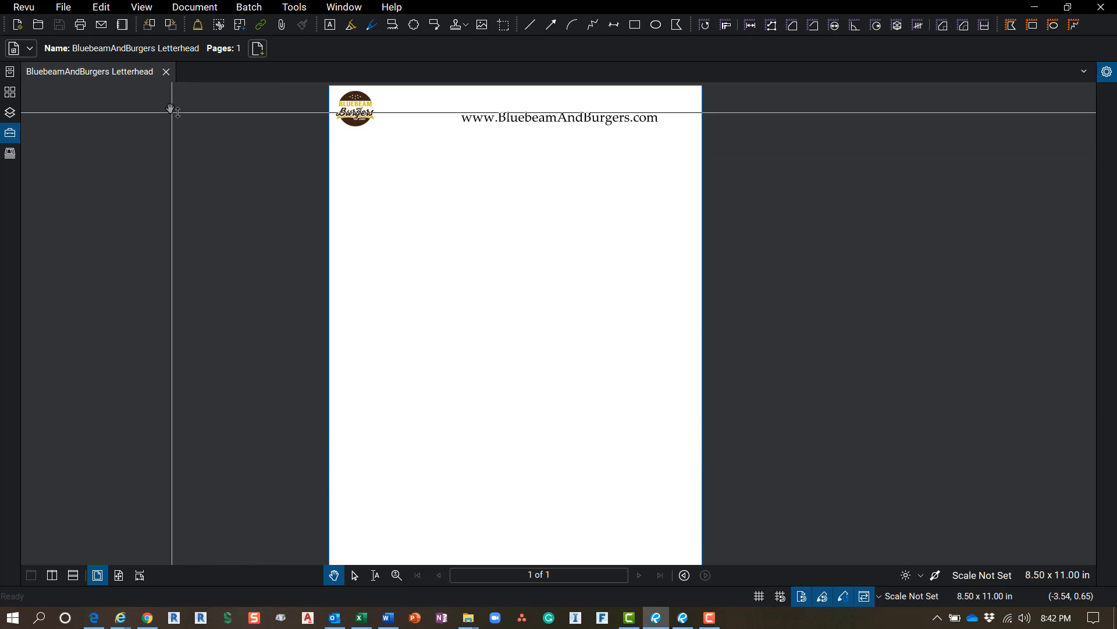
pyautogui.click(165, 71)
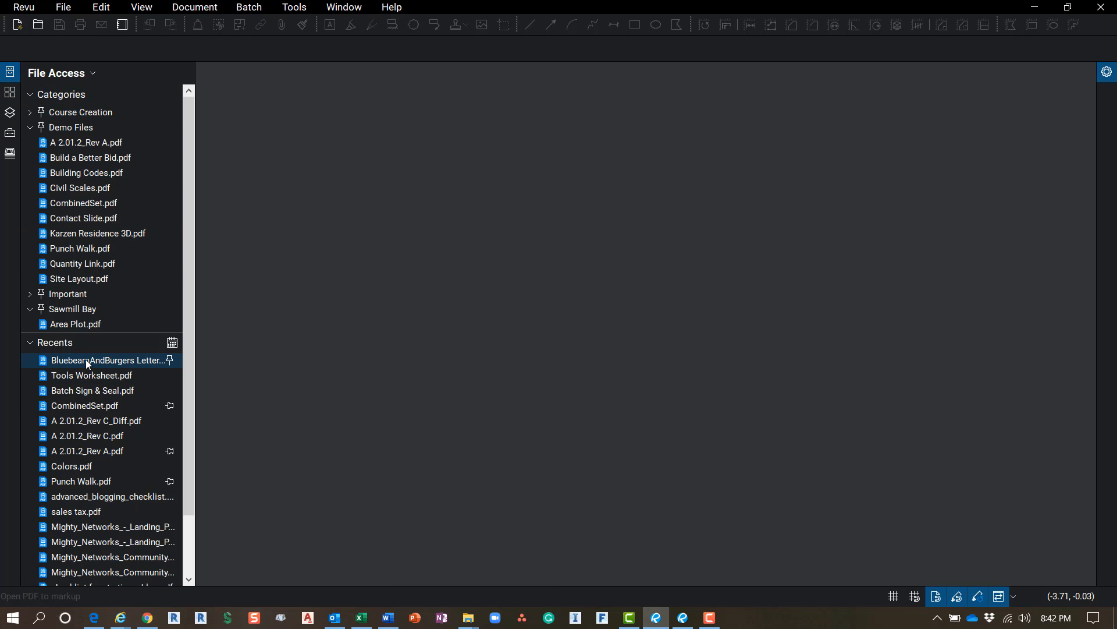
pyautogui.doubleClick(107, 360)
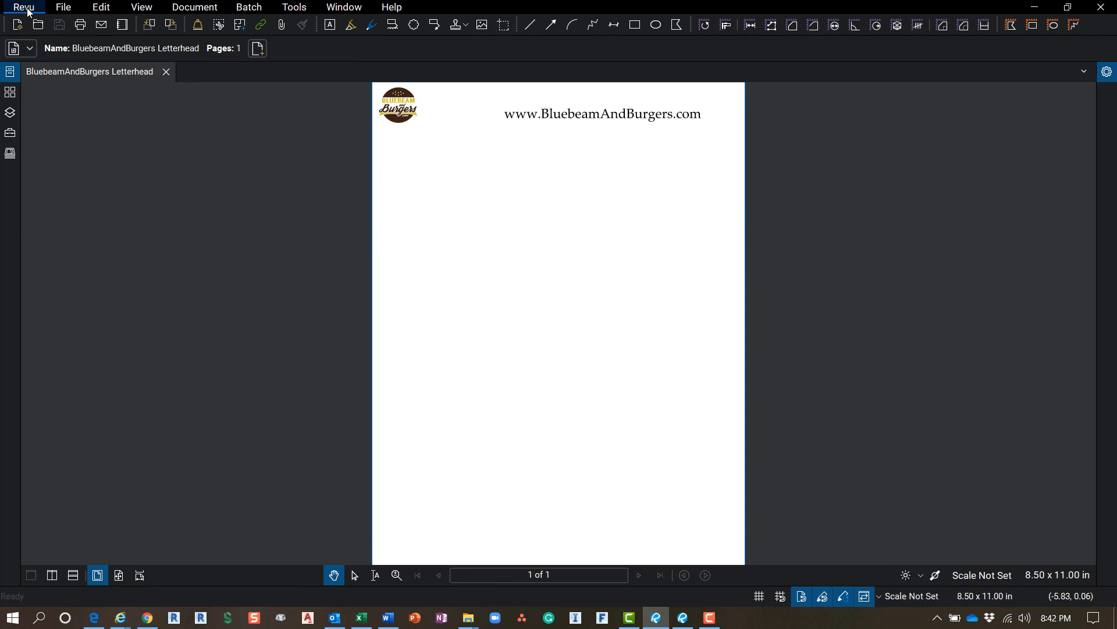
# Review the application Preferences from the Revu menu and close them keeping the settings.
pyautogui.click(23, 7)
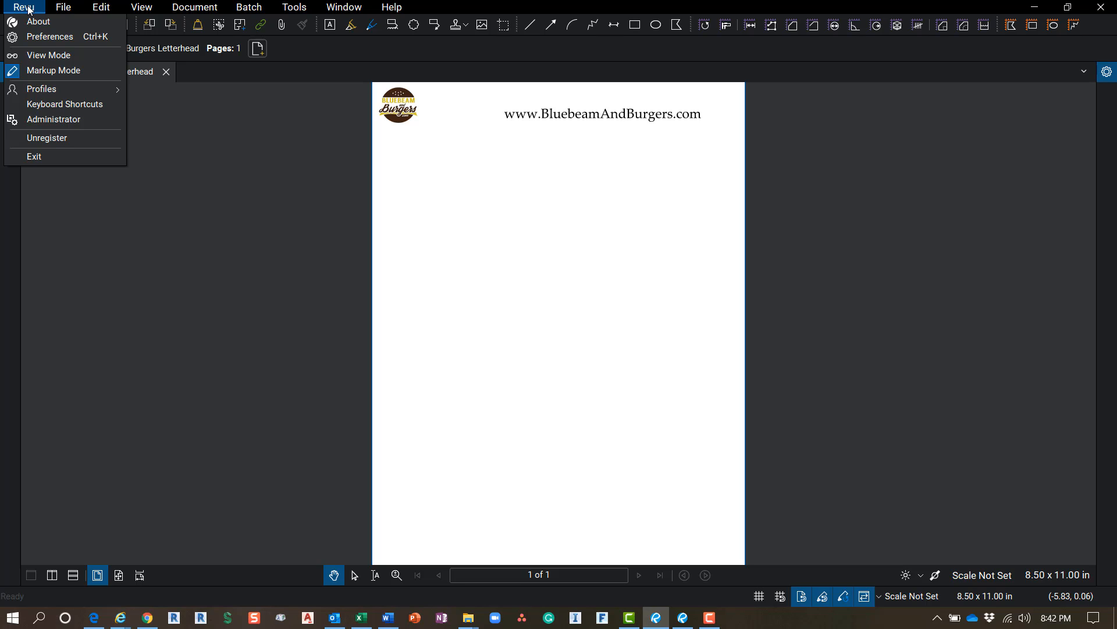
pyautogui.moveTo(49, 36)
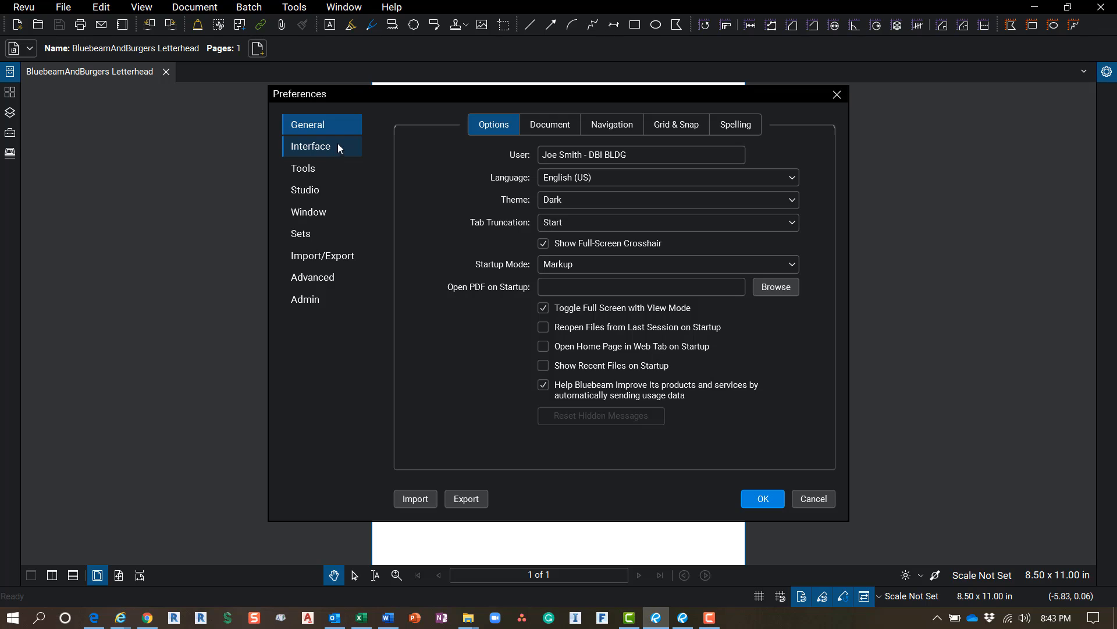
pyautogui.click(321, 125)
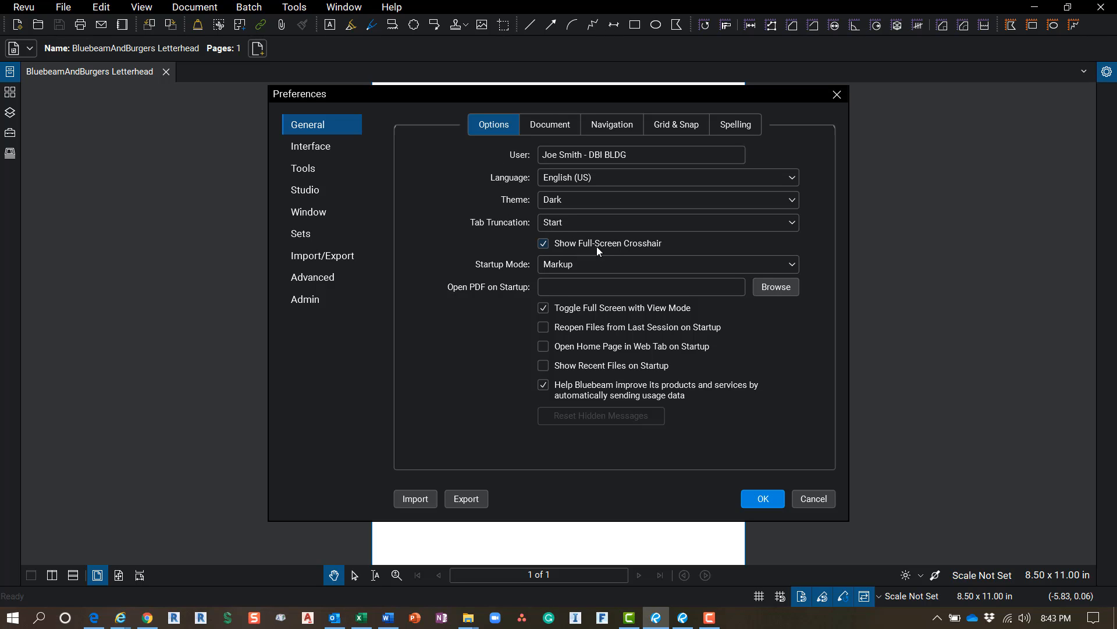
pyautogui.moveTo(638, 250)
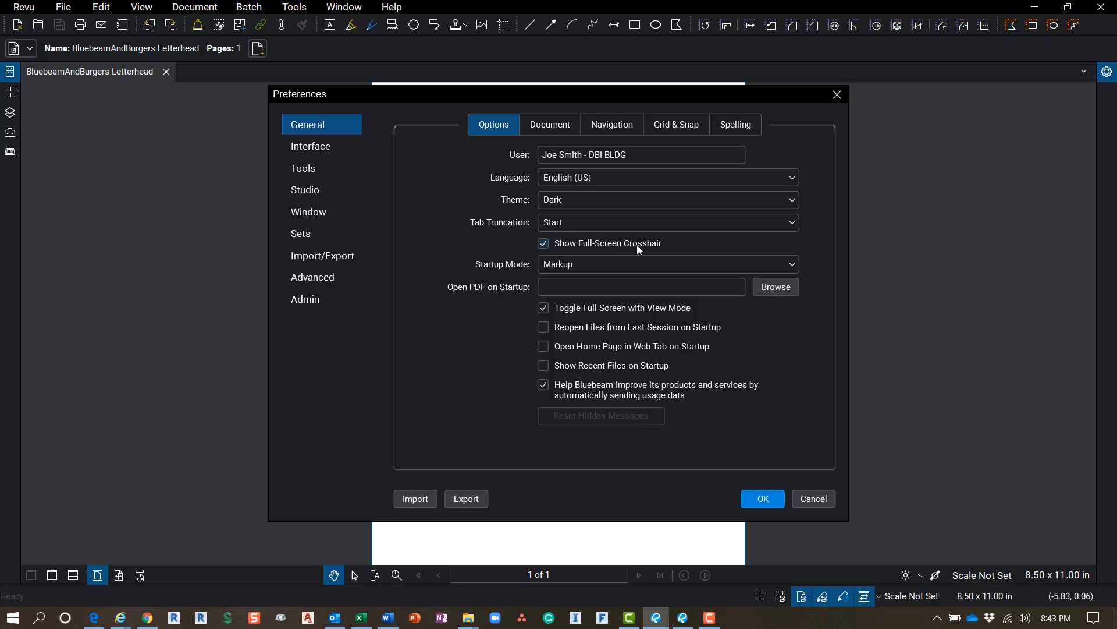
pyautogui.moveTo(765, 487)
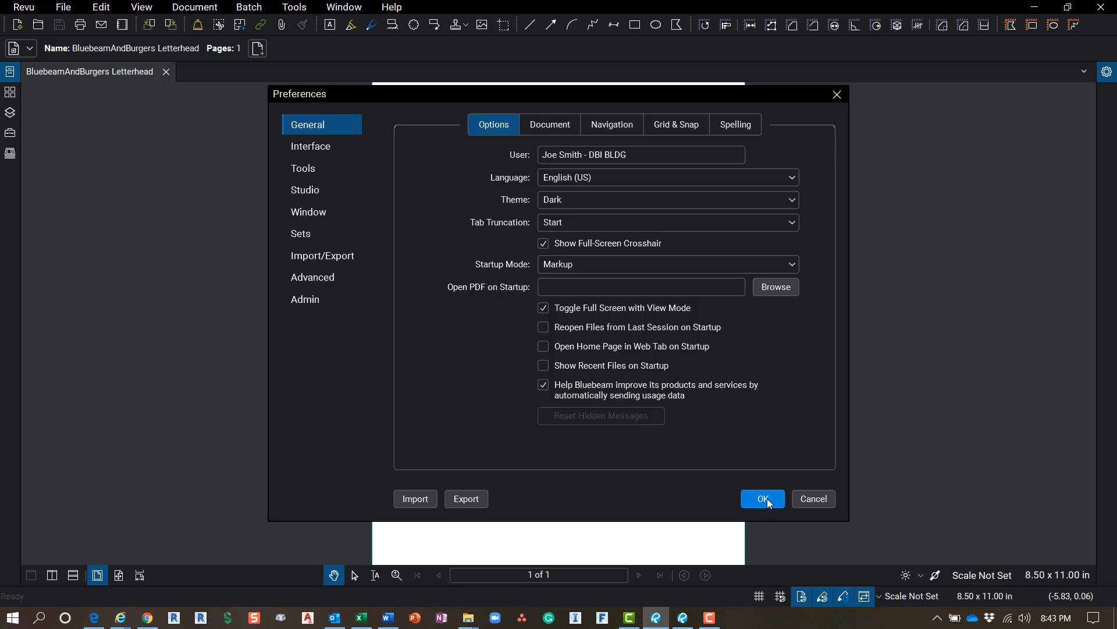
pyautogui.click(761, 498)
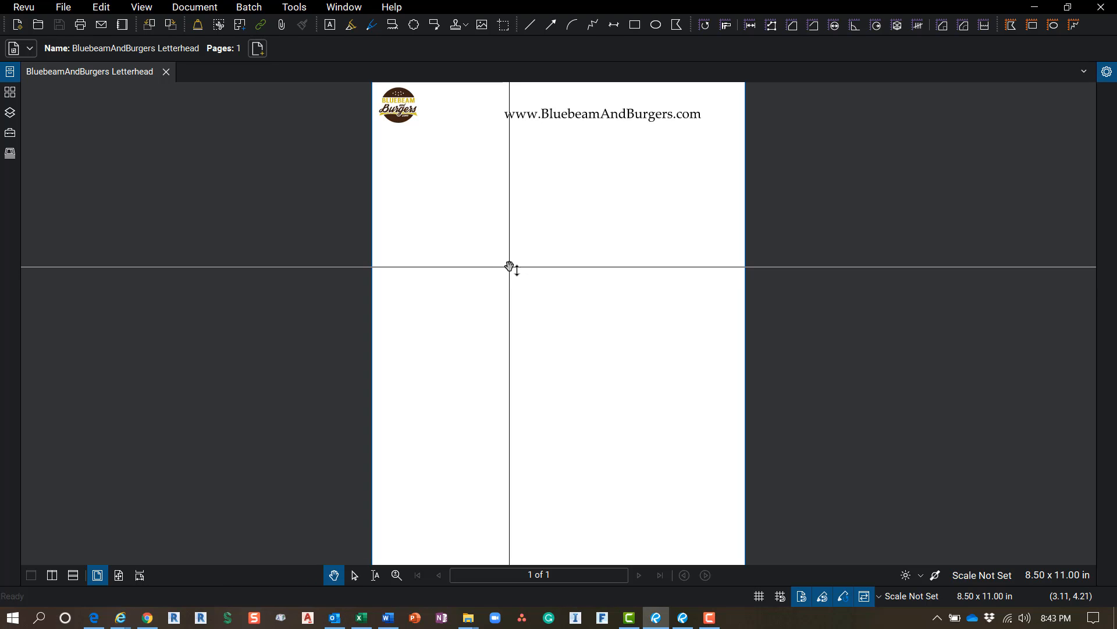
# Tour the Revu, File, Edit and Batch menus, leaving the Batch menu showing.
pyautogui.click(24, 7)
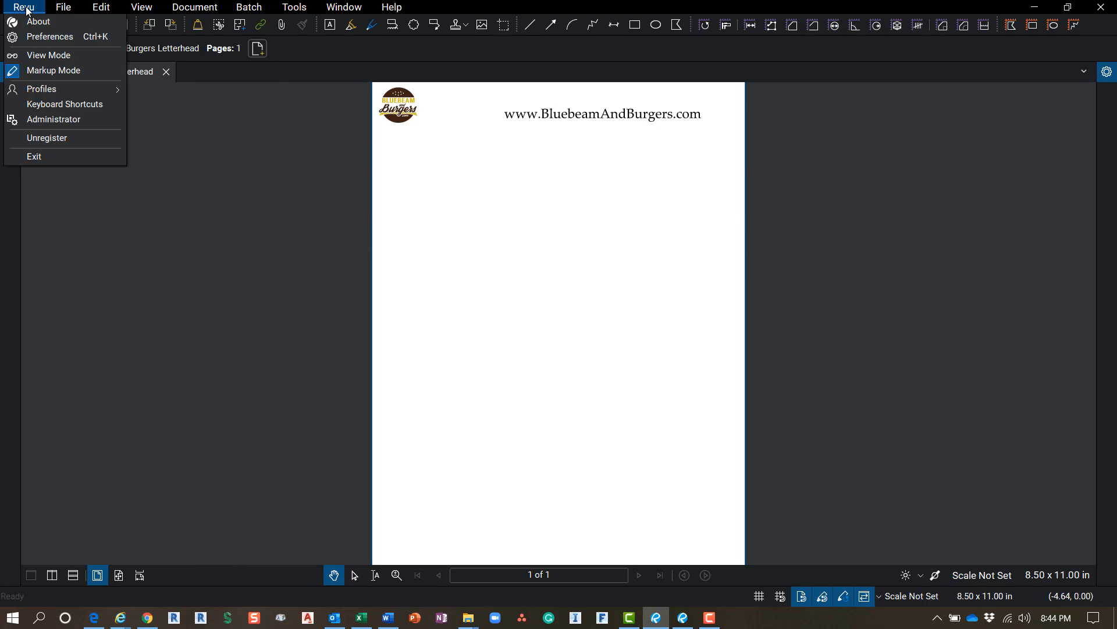
pyautogui.click(63, 7)
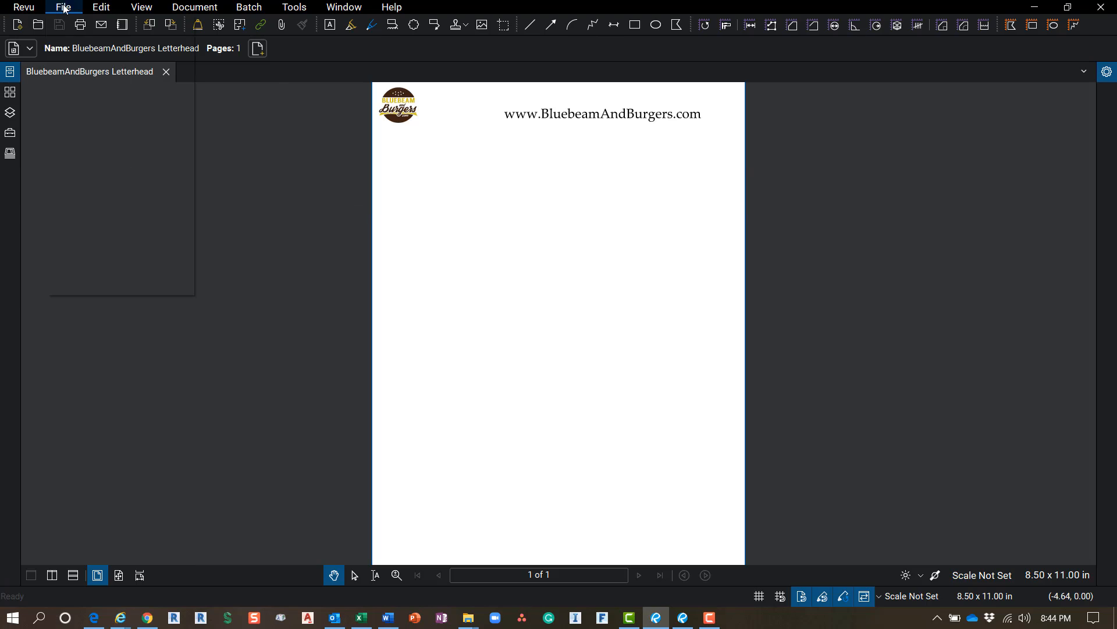
pyautogui.click(63, 7)
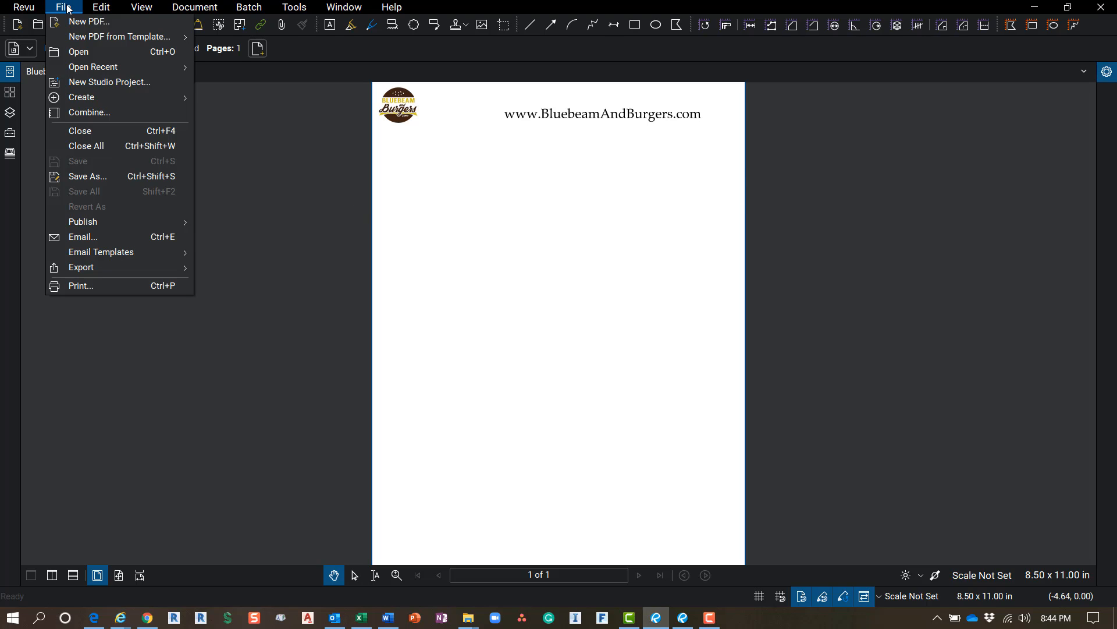
pyautogui.moveTo(93, 66)
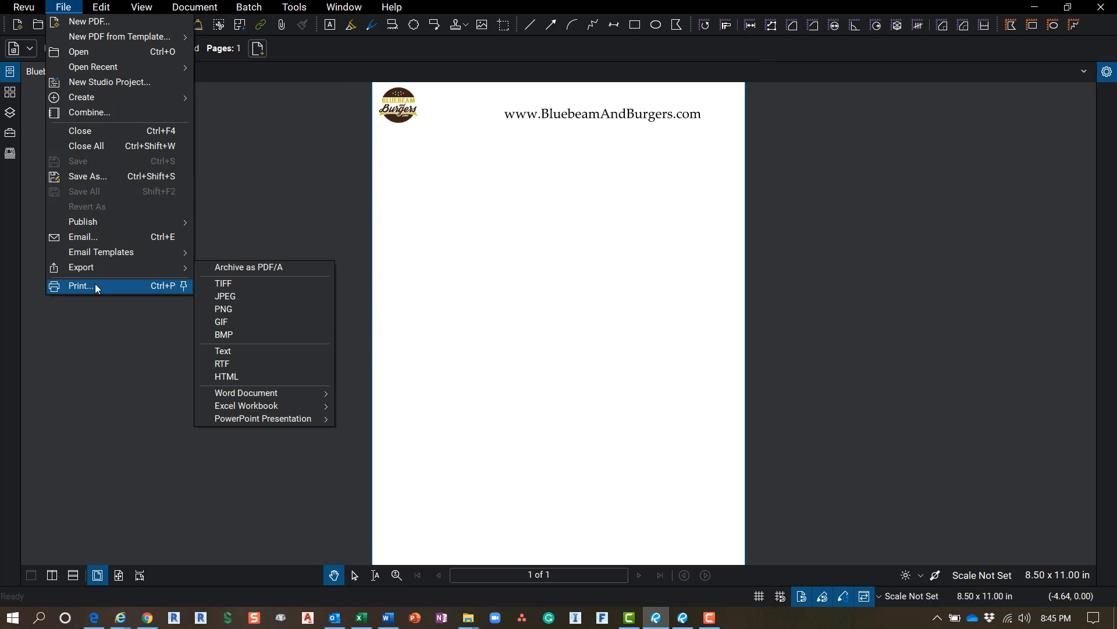
pyautogui.click(100, 7)
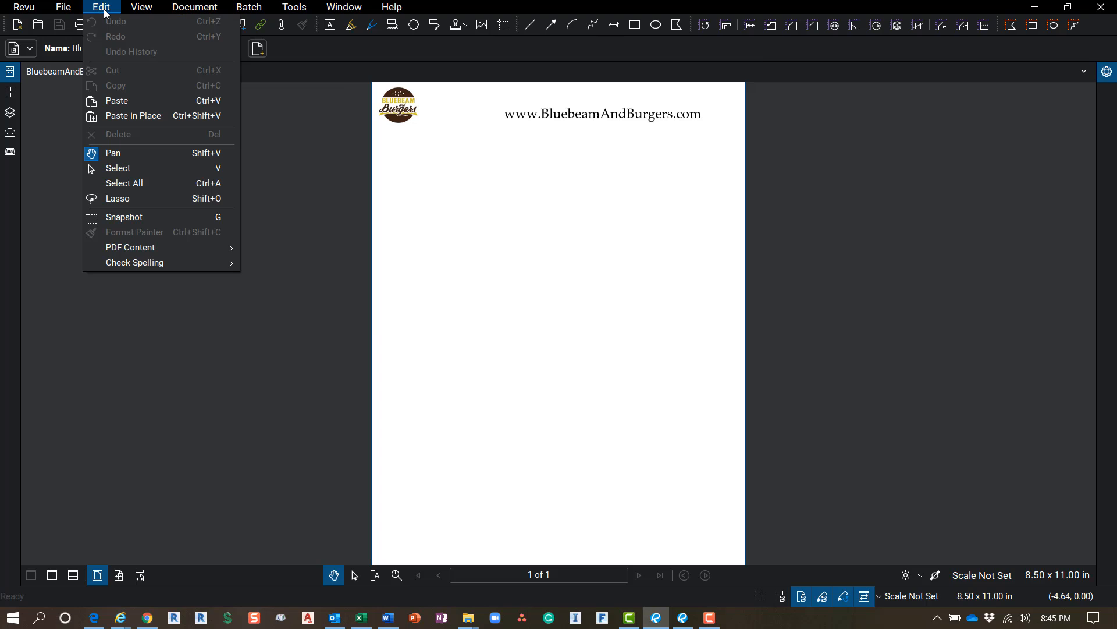
pyautogui.moveTo(135, 154)
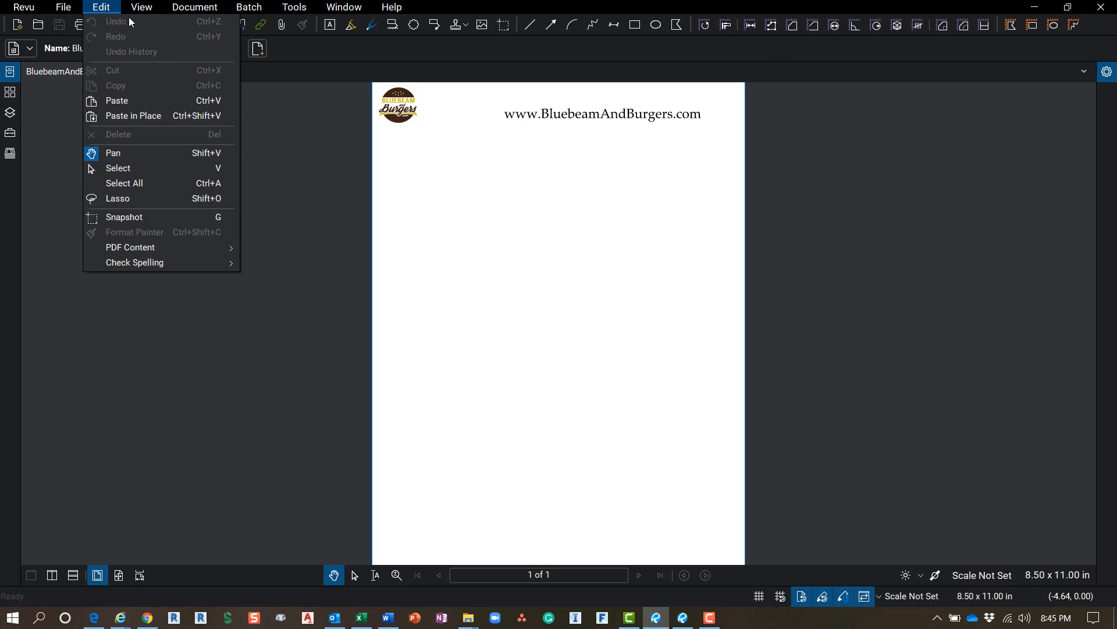
pyautogui.click(248, 7)
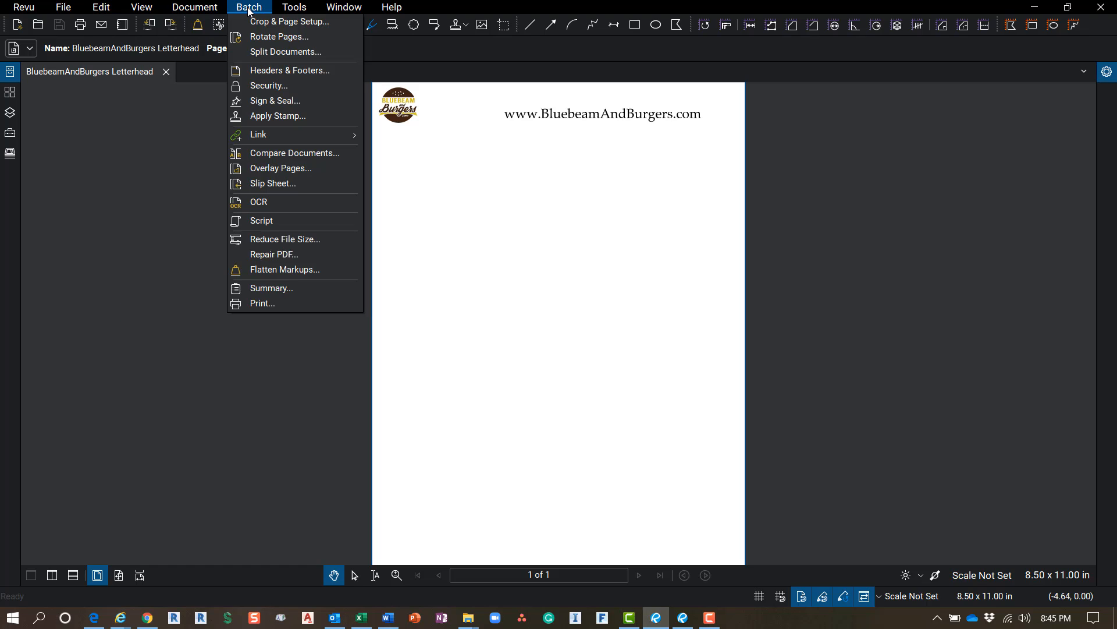
pyautogui.moveTo(280, 36)
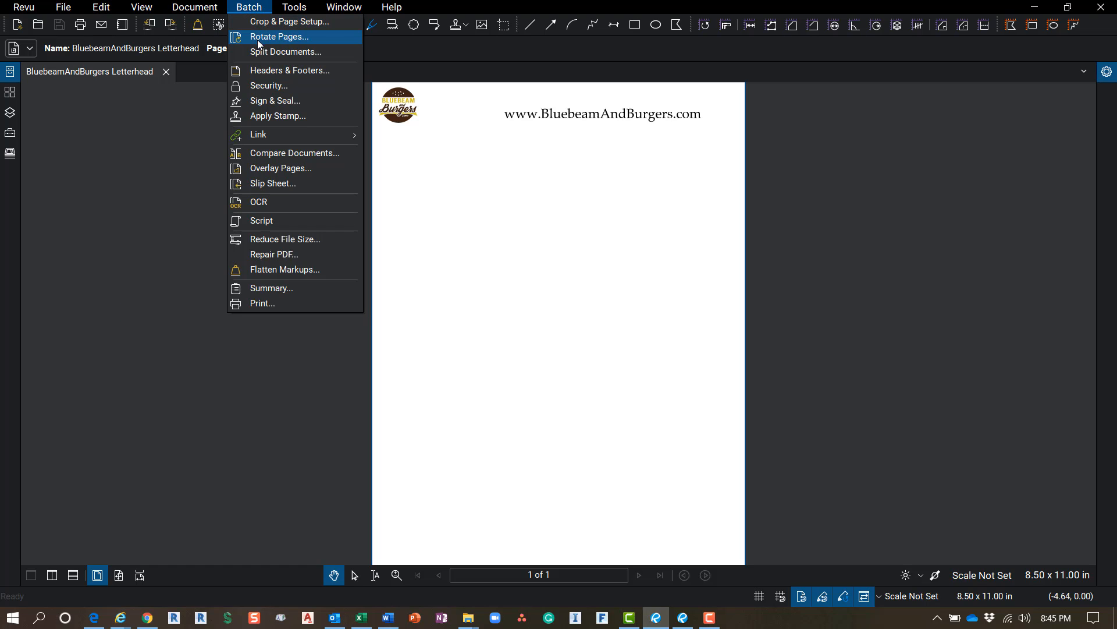
pyautogui.moveTo(268, 100)
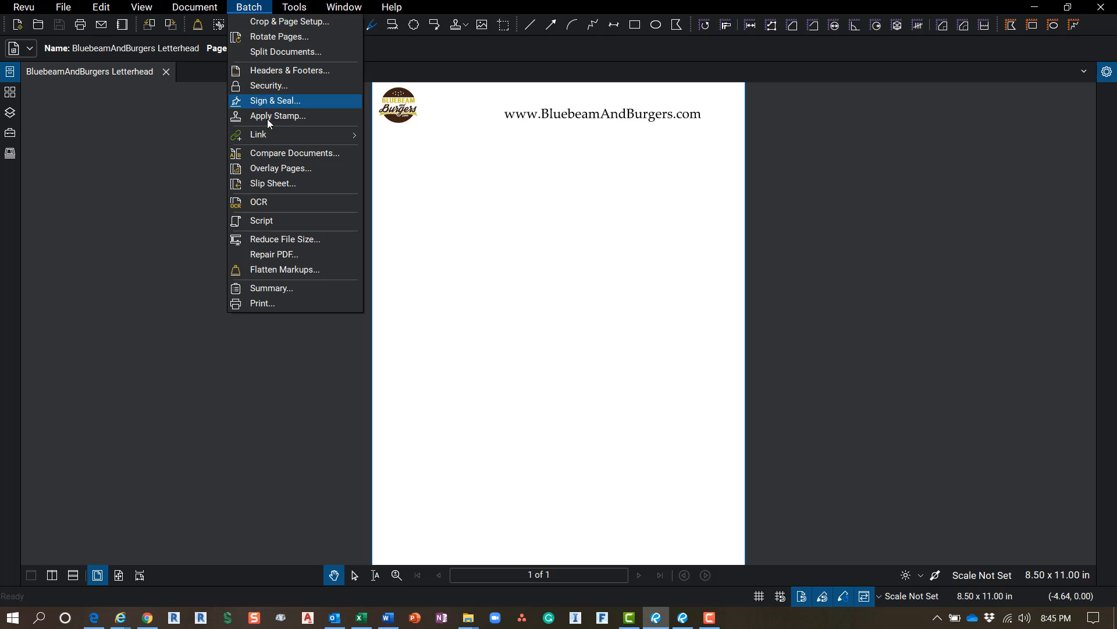
pyautogui.moveTo(275, 135)
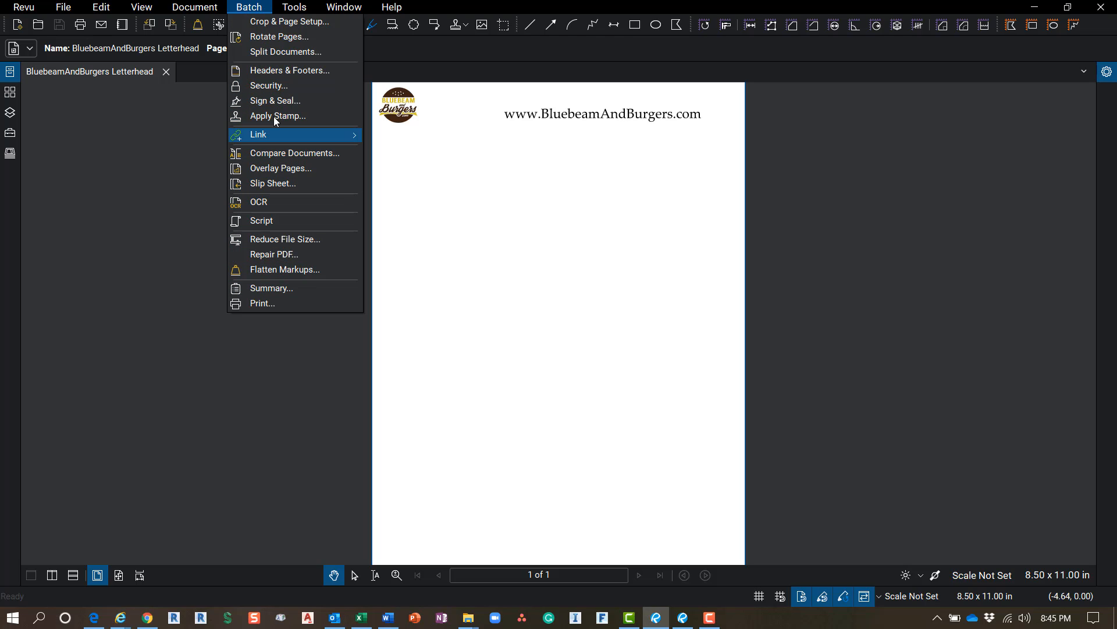
pyautogui.moveTo(280, 36)
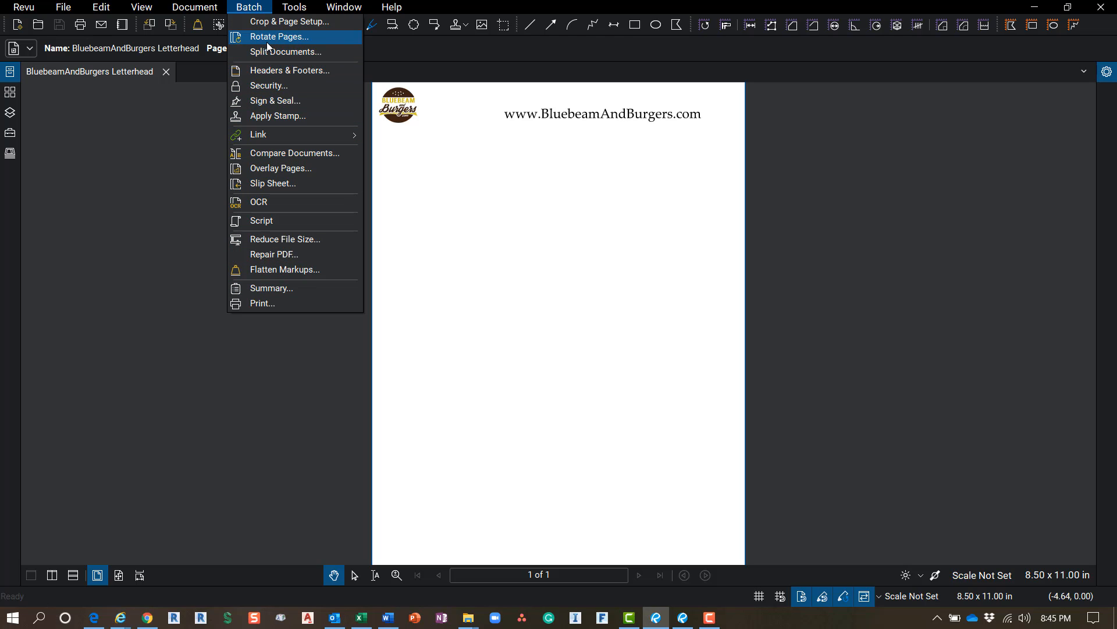
pyautogui.moveTo(288, 21)
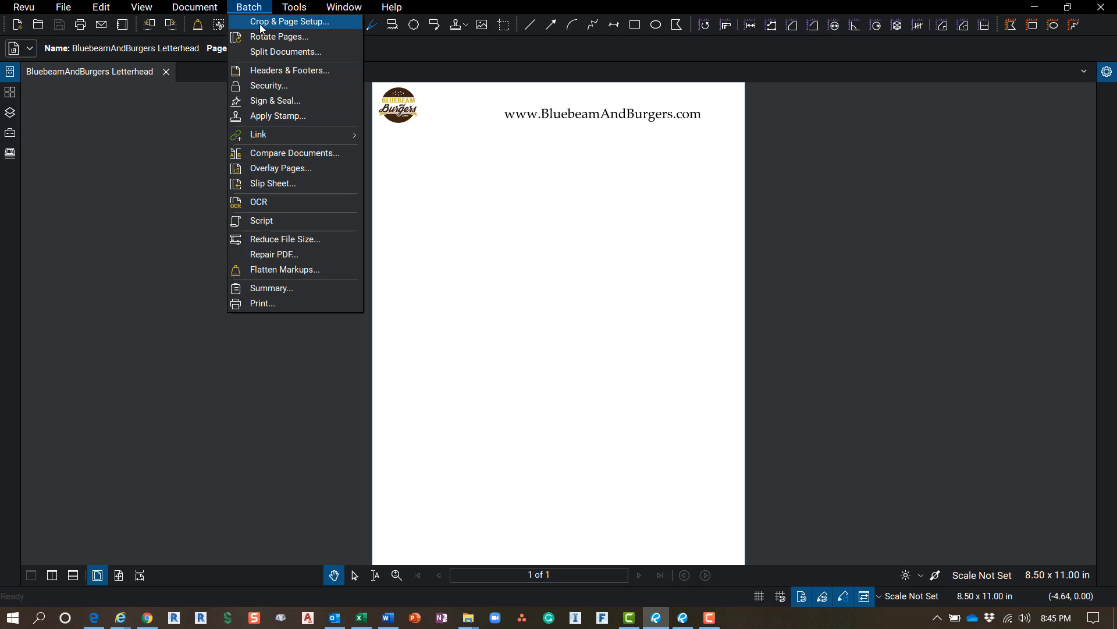
pyautogui.moveTo(252, 12)
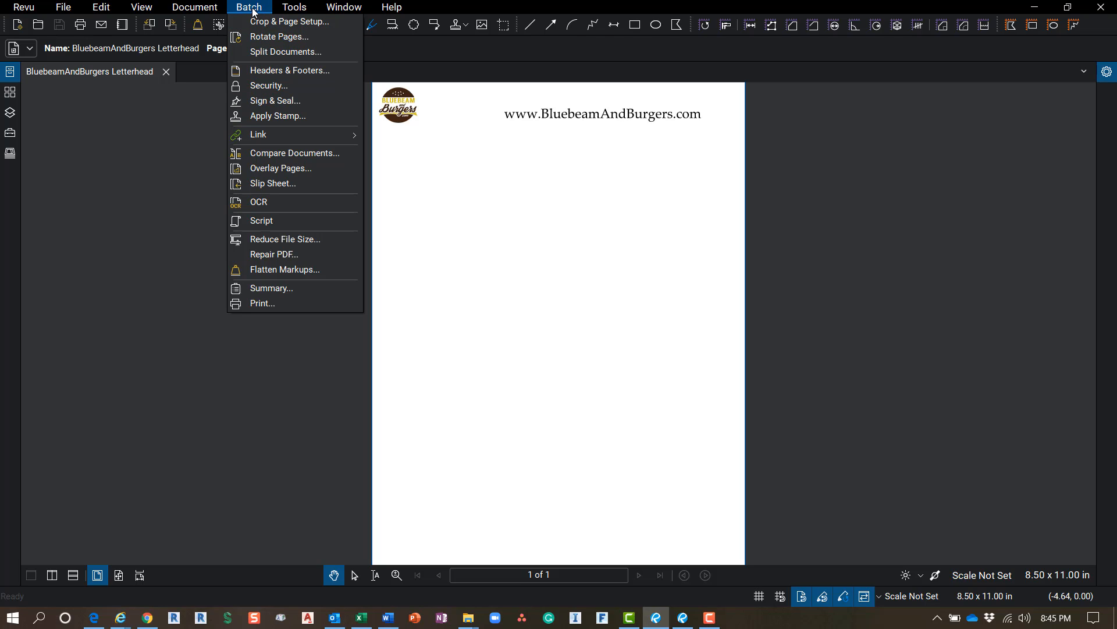
pyautogui.click(294, 7)
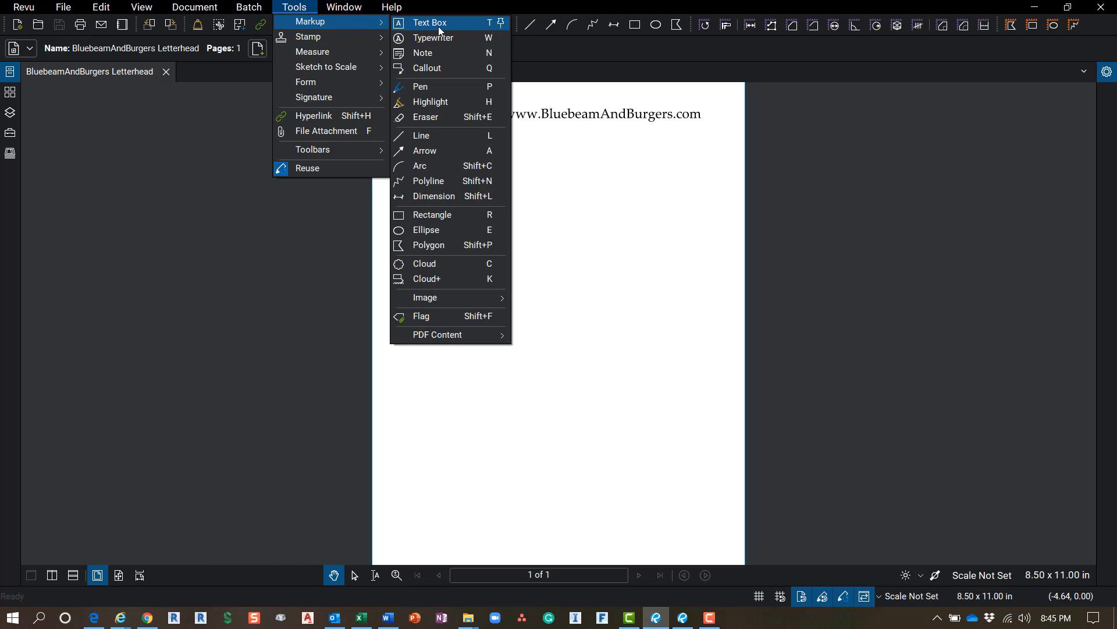
pyautogui.moveTo(410, 27)
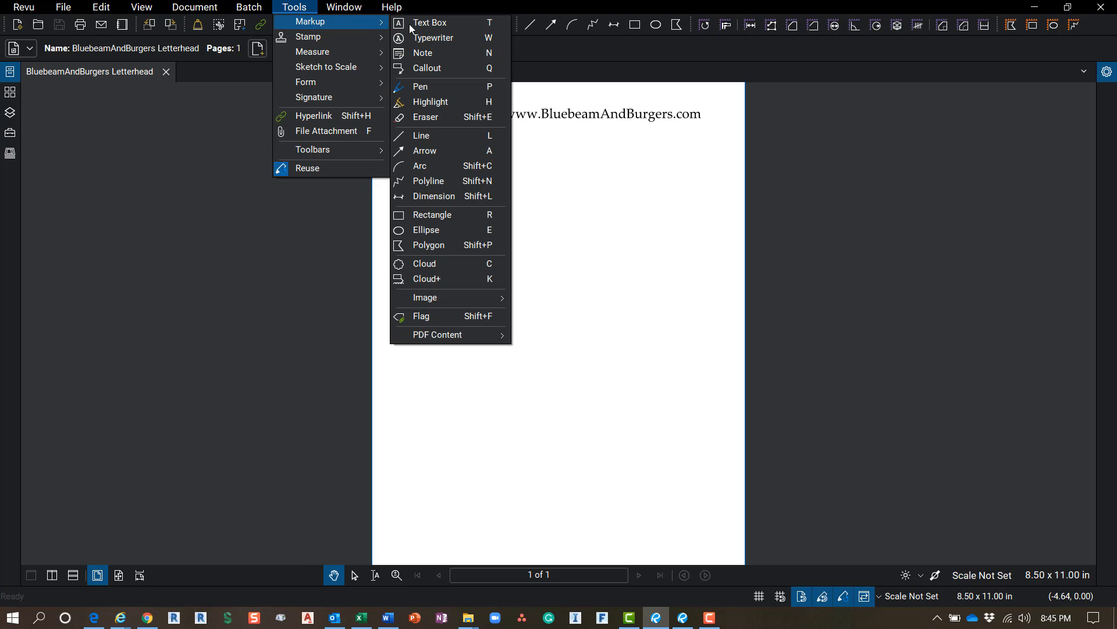
pyautogui.moveTo(440, 116)
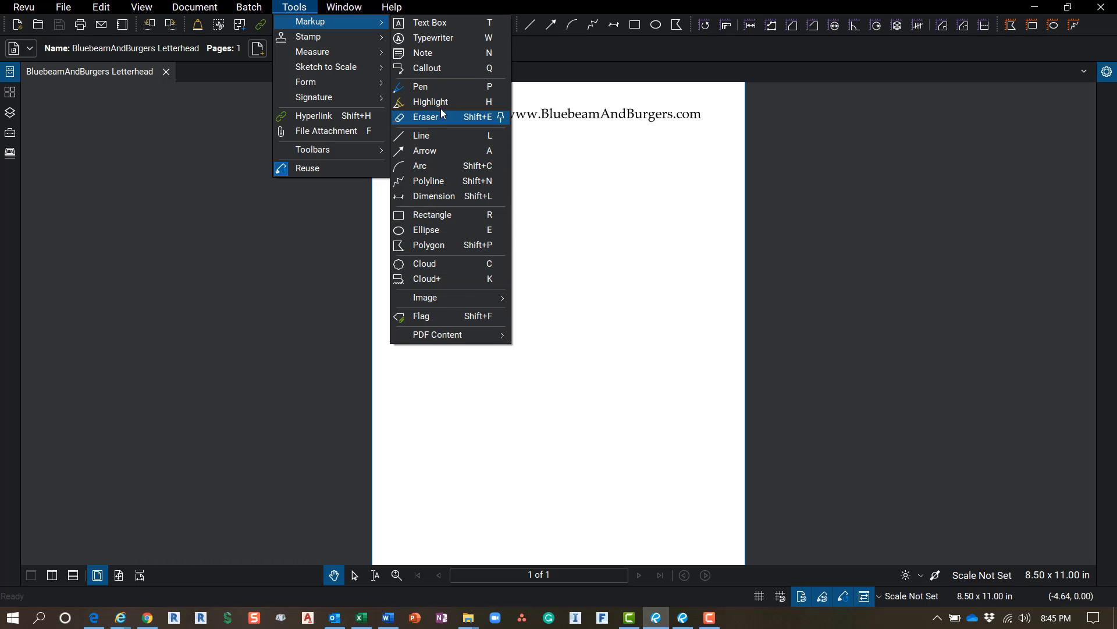
pyautogui.moveTo(429, 23)
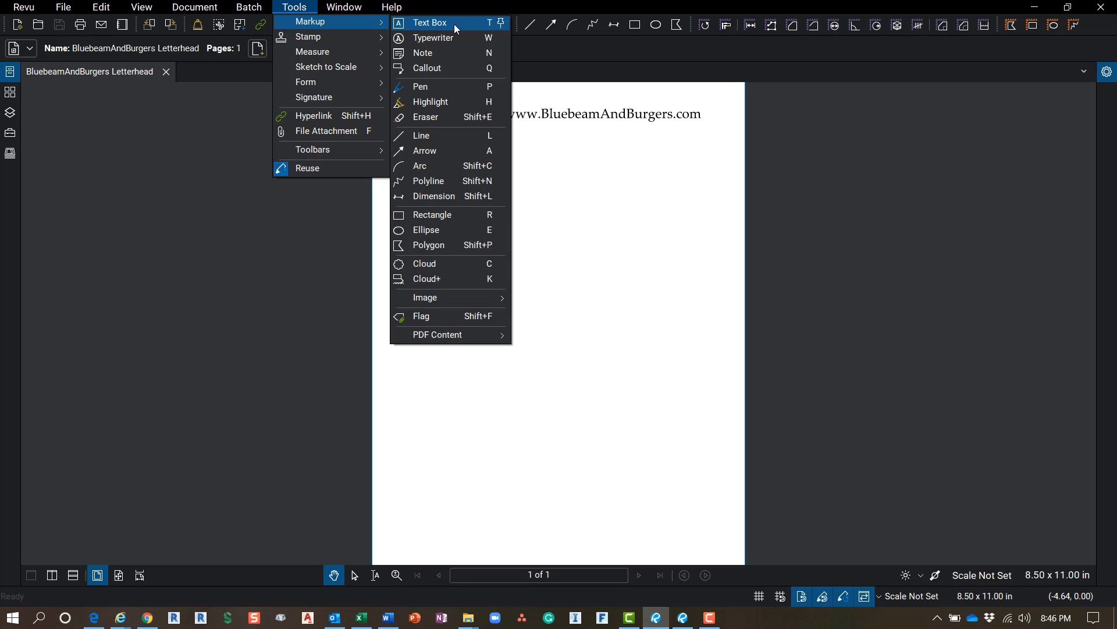
pyautogui.moveTo(448, 69)
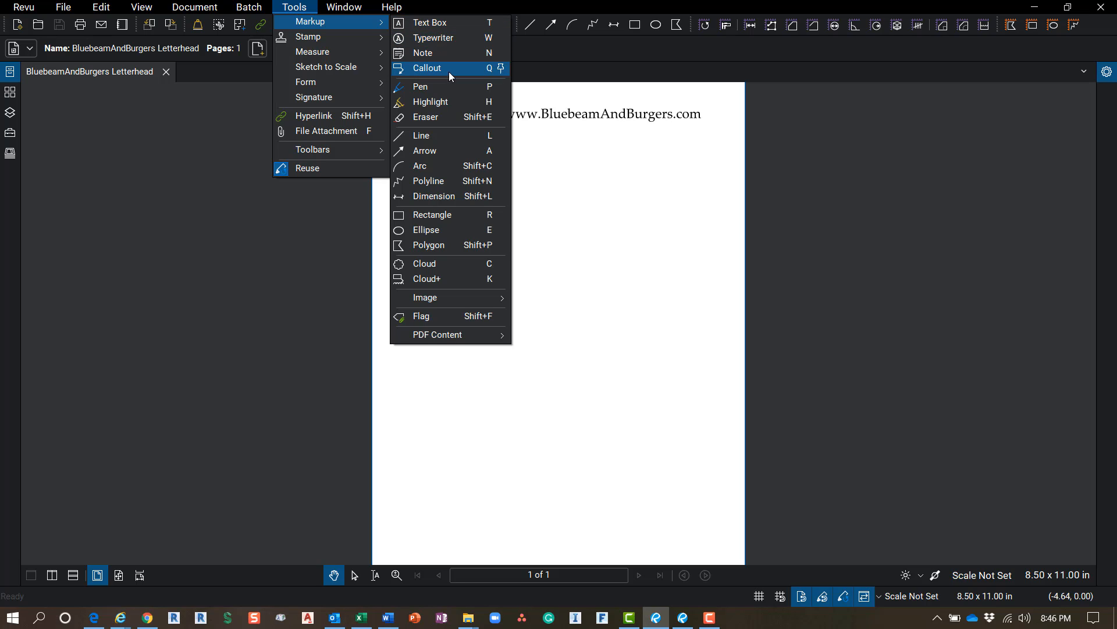
pyautogui.moveTo(449, 102)
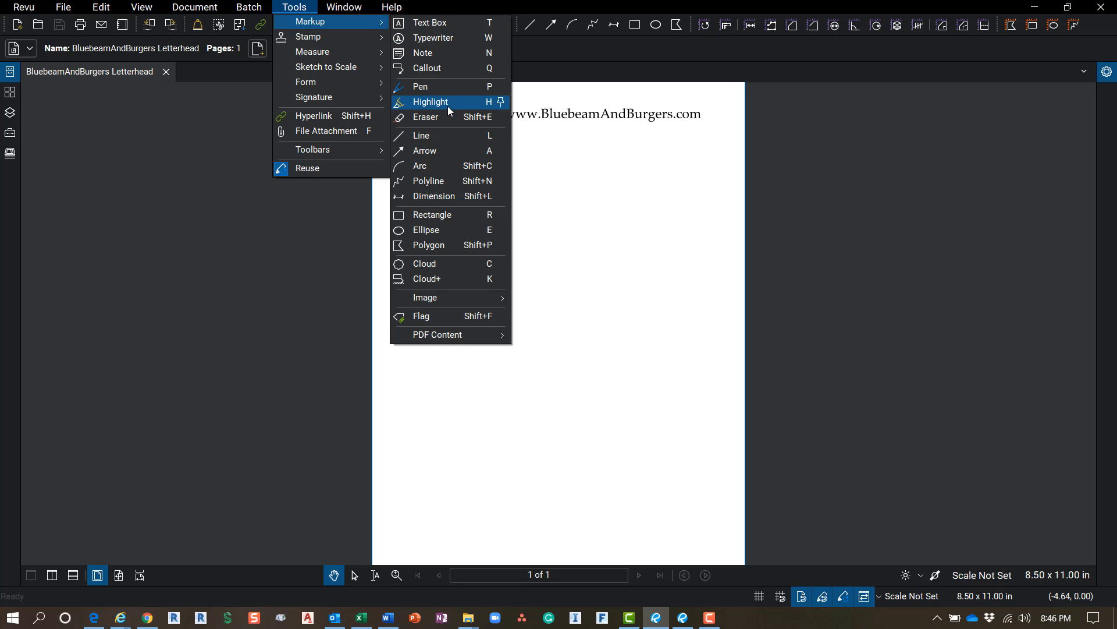
pyautogui.moveTo(445, 158)
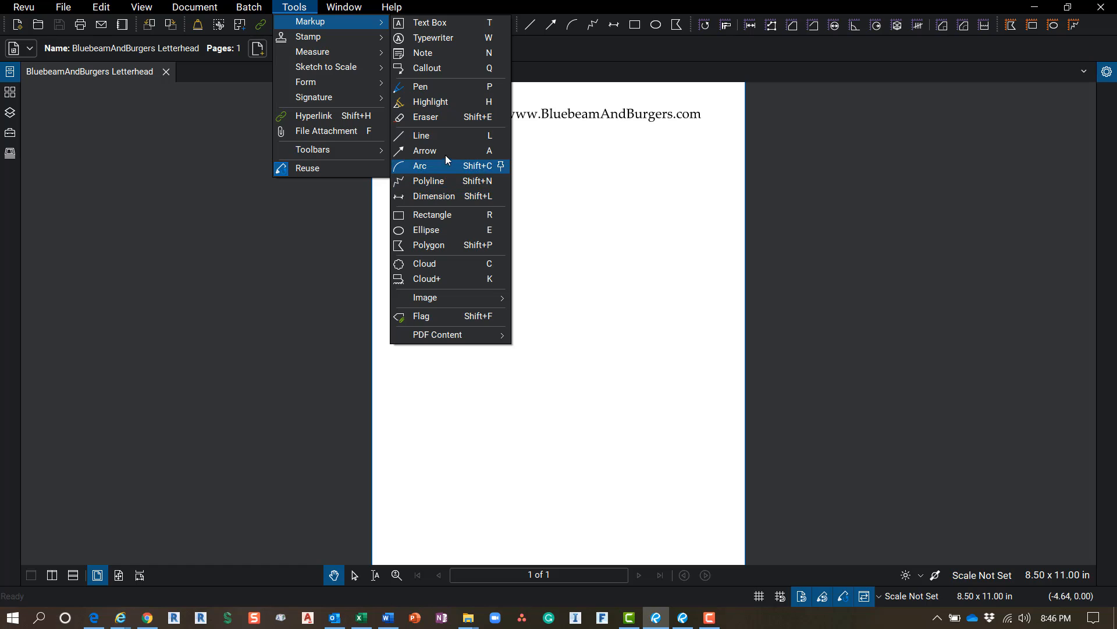
pyautogui.moveTo(449, 246)
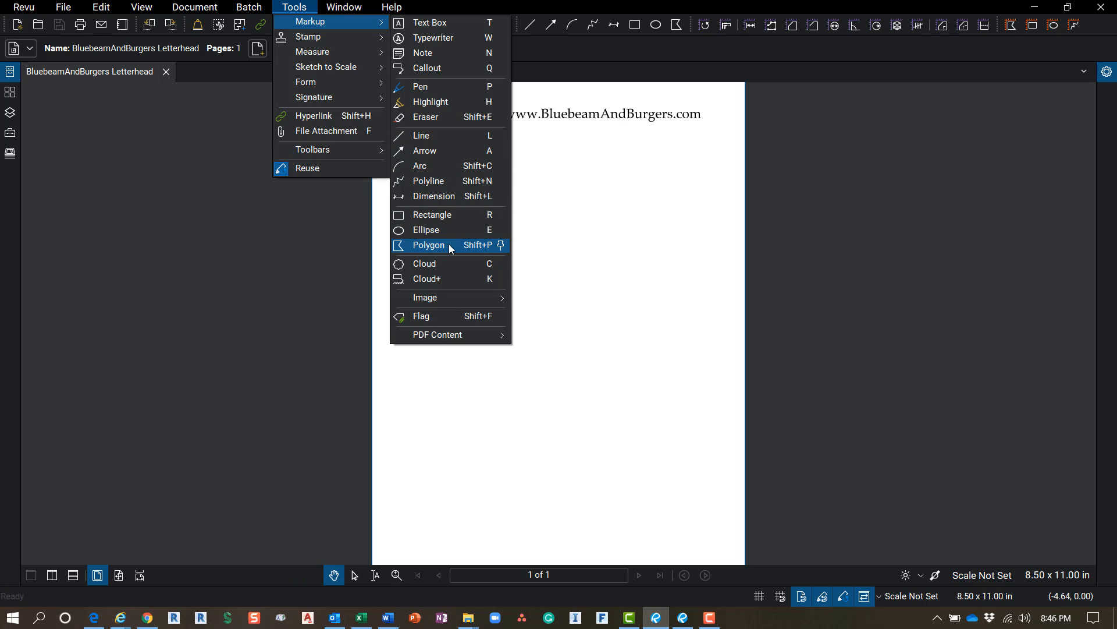
pyautogui.moveTo(449, 229)
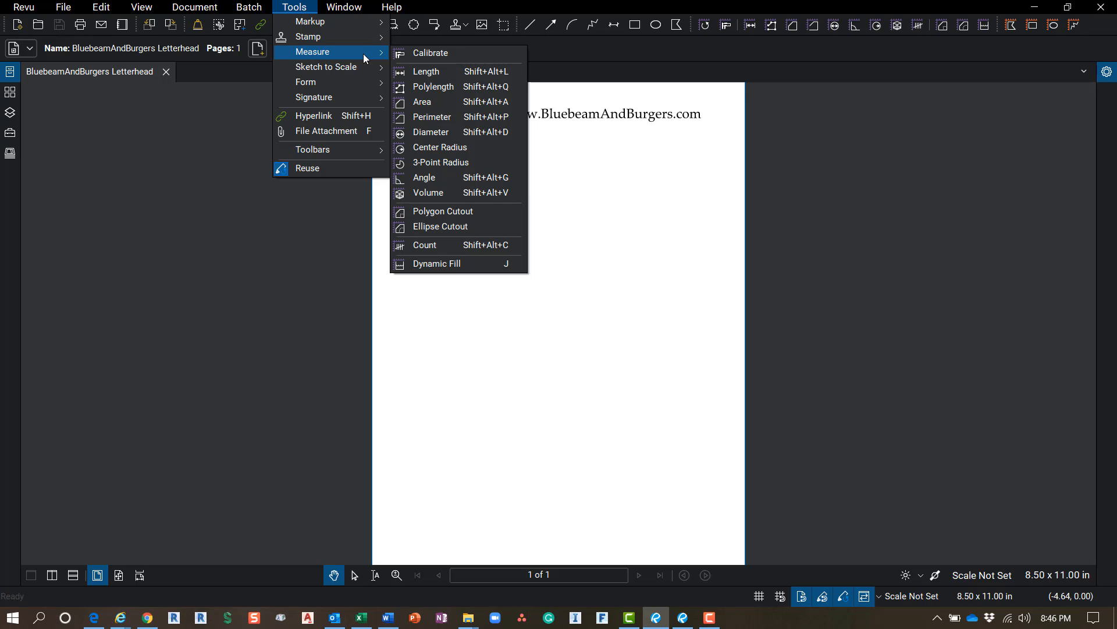
pyautogui.moveTo(448, 54)
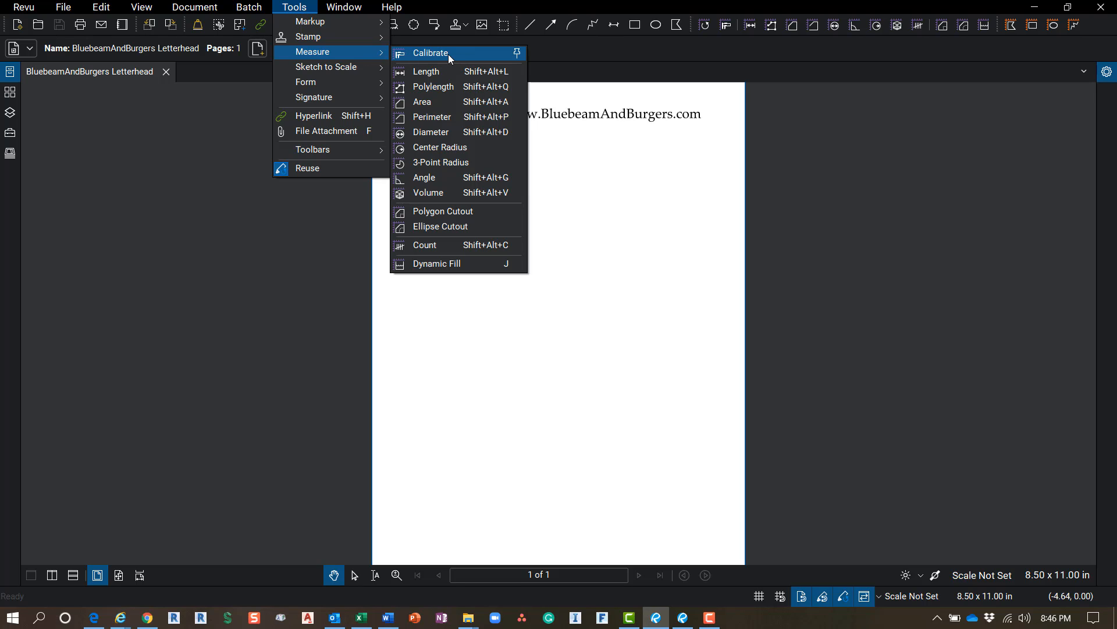
pyautogui.moveTo(471, 62)
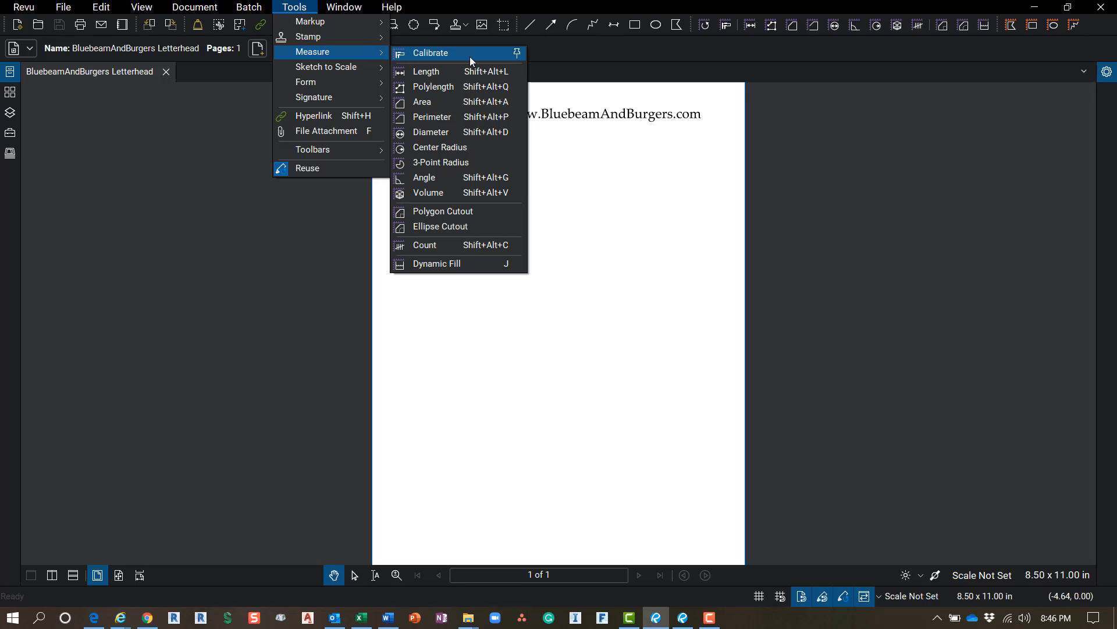
pyautogui.moveTo(455, 192)
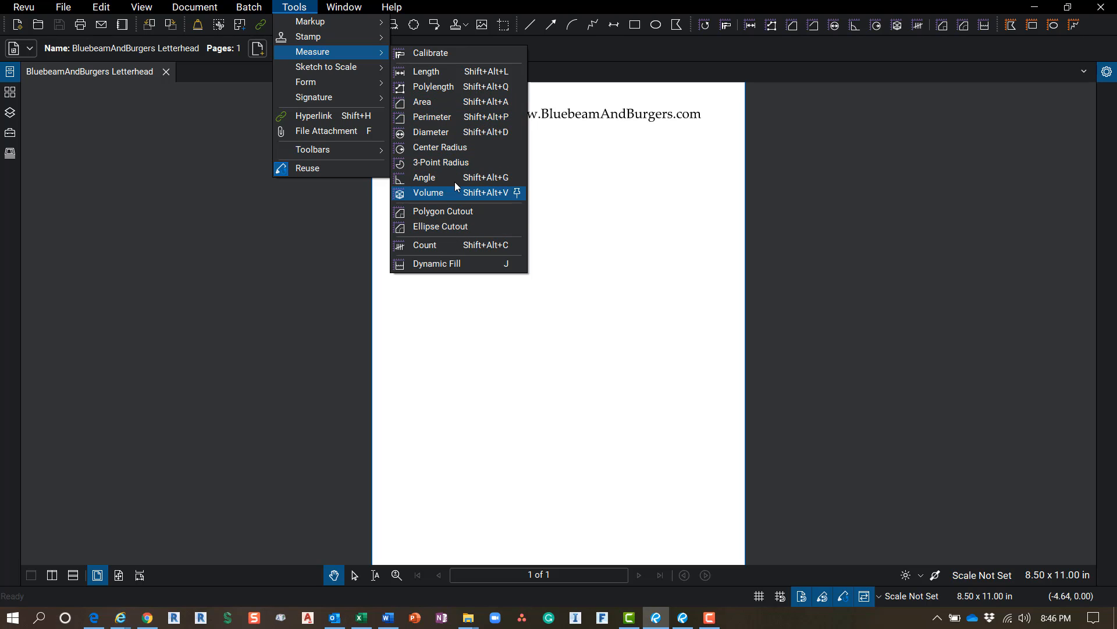
pyautogui.moveTo(426, 71)
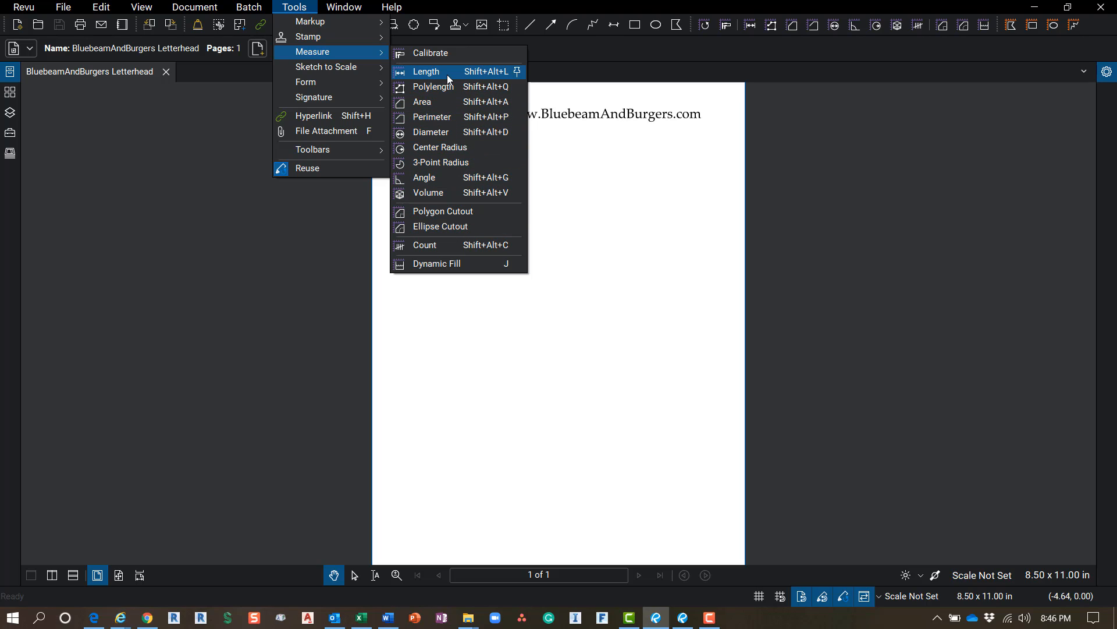
pyautogui.moveTo(325, 66)
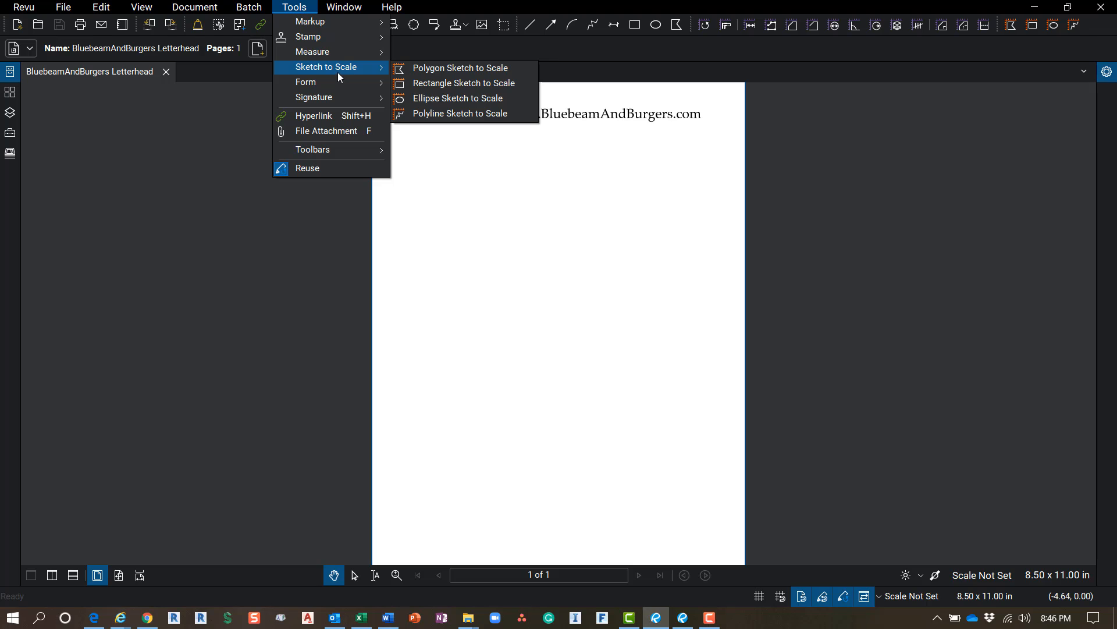
pyautogui.moveTo(313, 96)
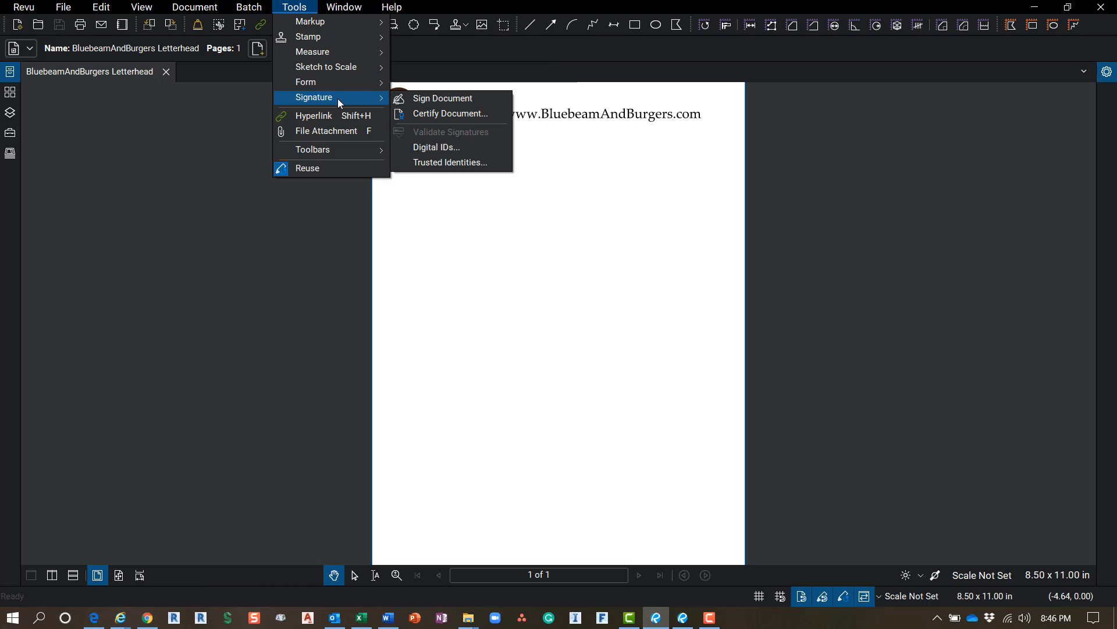
pyautogui.moveTo(310, 21)
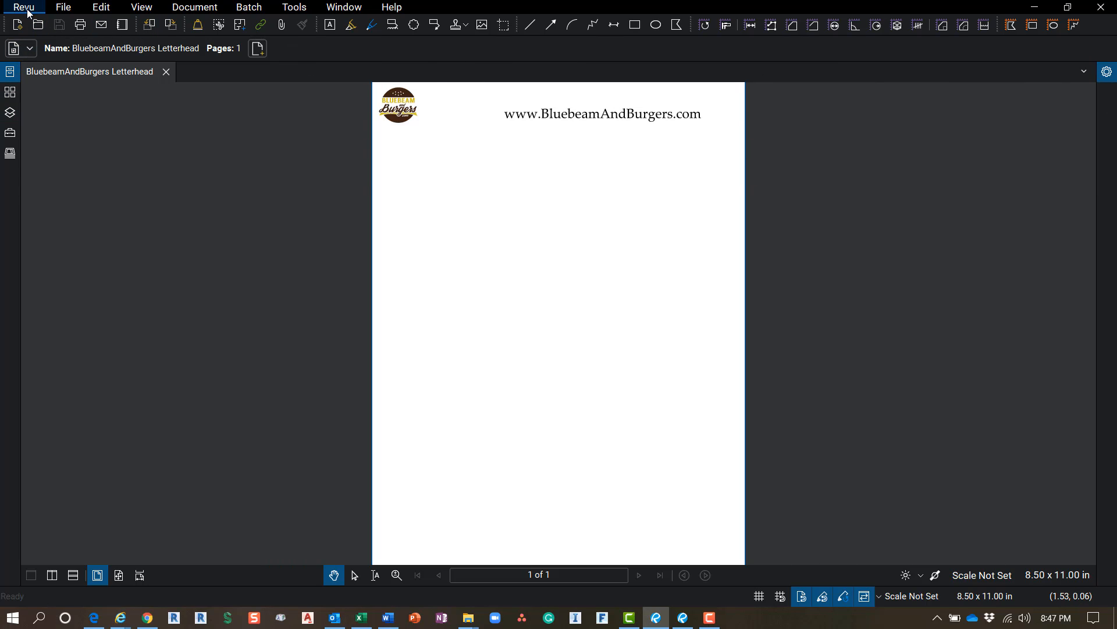
# Keep the Revu Advanced profile active from the Revu > Profiles list.
pyautogui.click(24, 7)
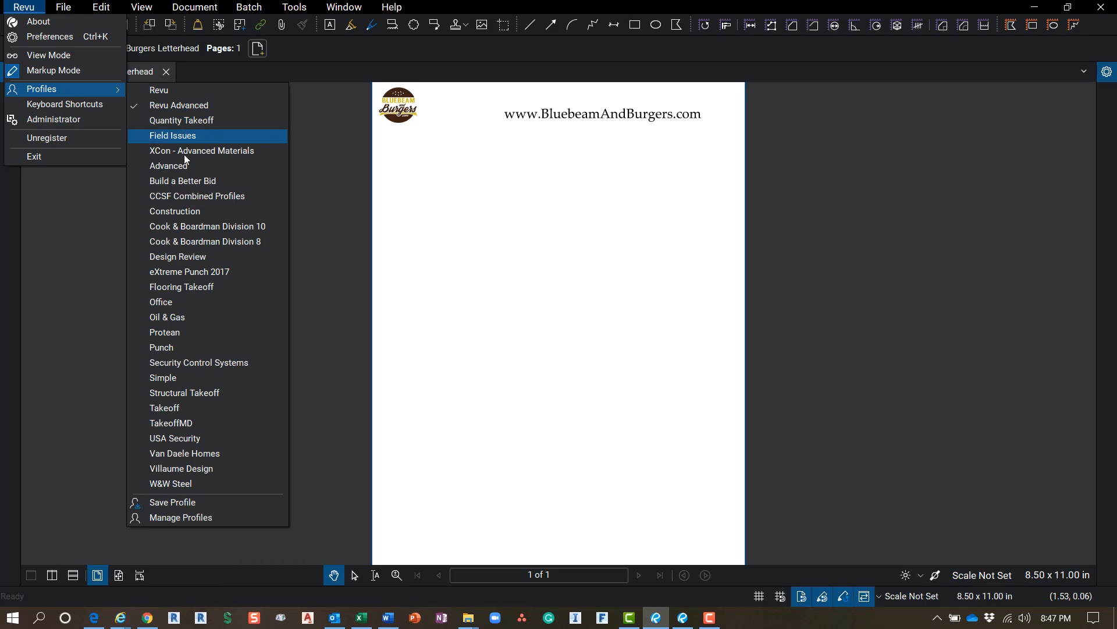
pyautogui.moveTo(188, 170)
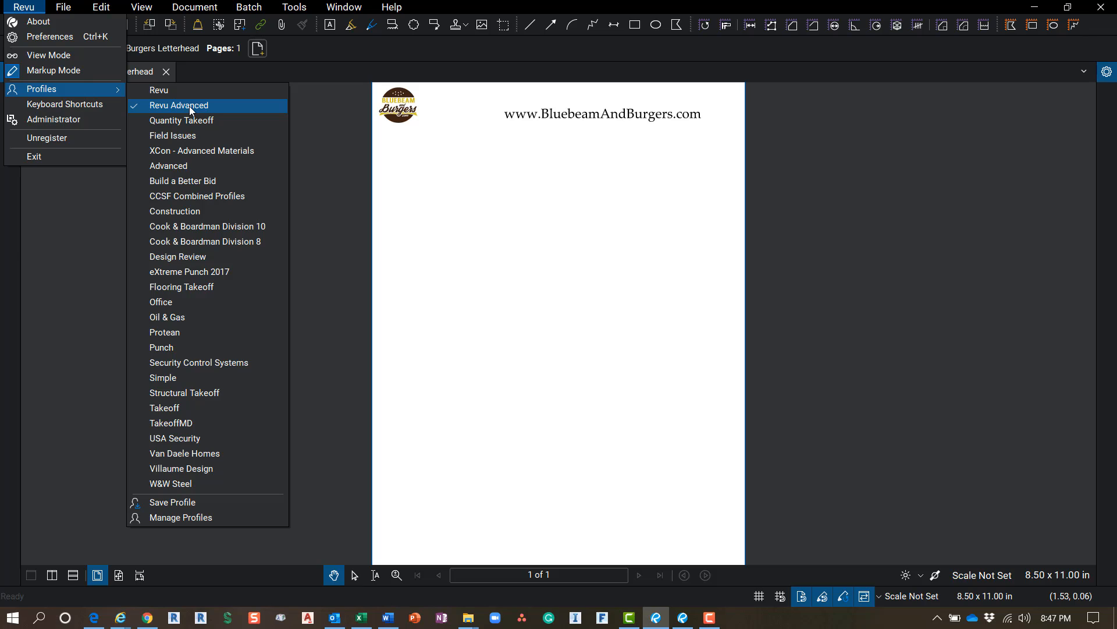
pyautogui.click(179, 106)
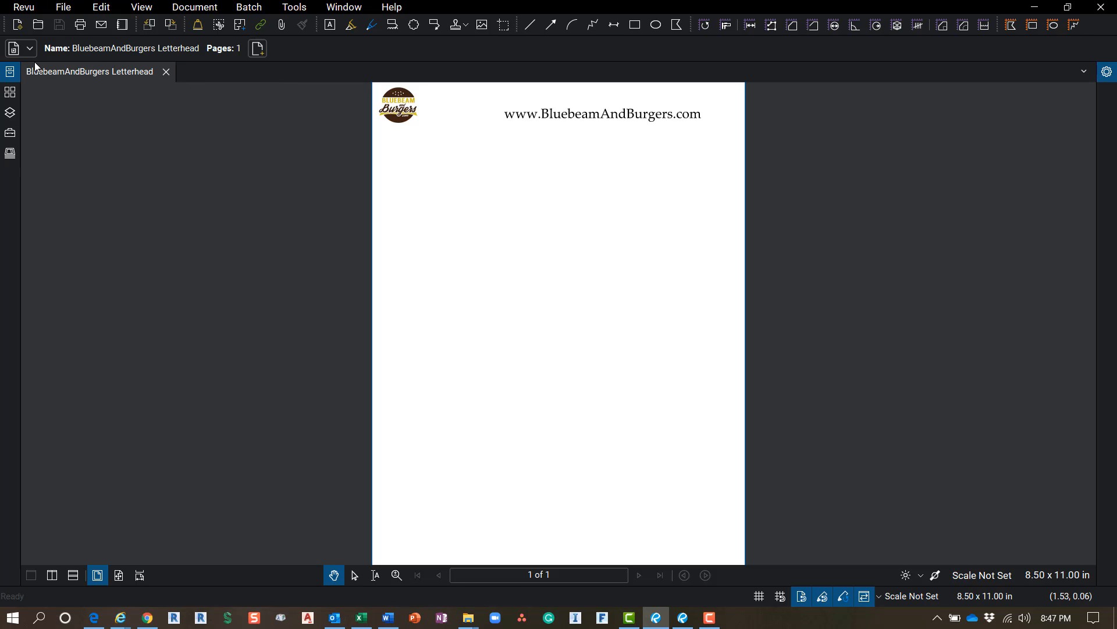
pyautogui.moveTo(11, 71)
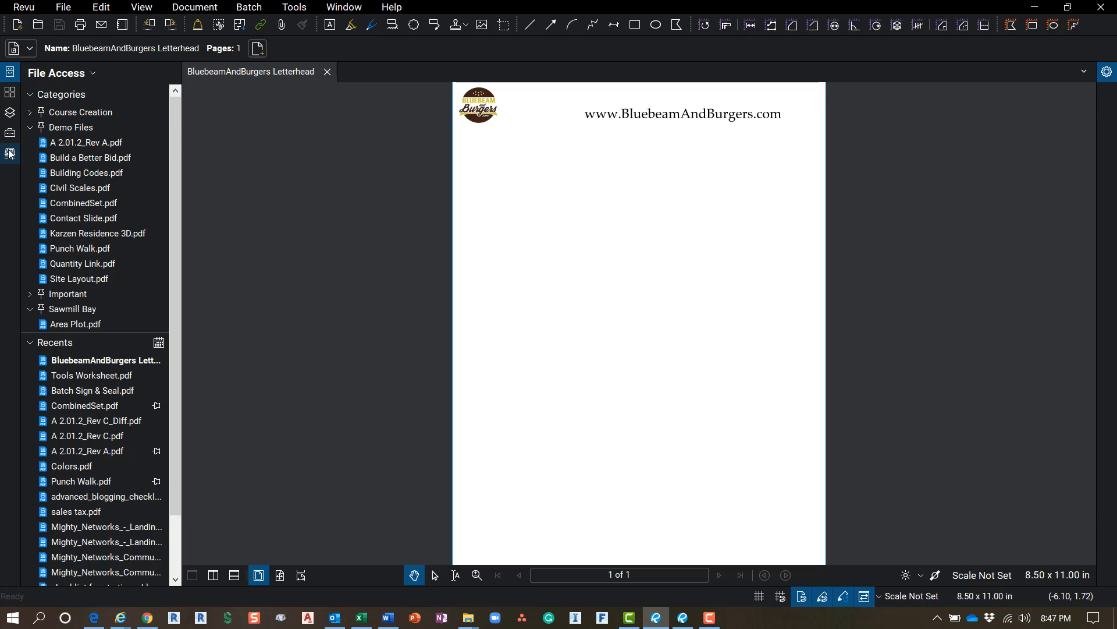
pyautogui.moveTo(10, 152)
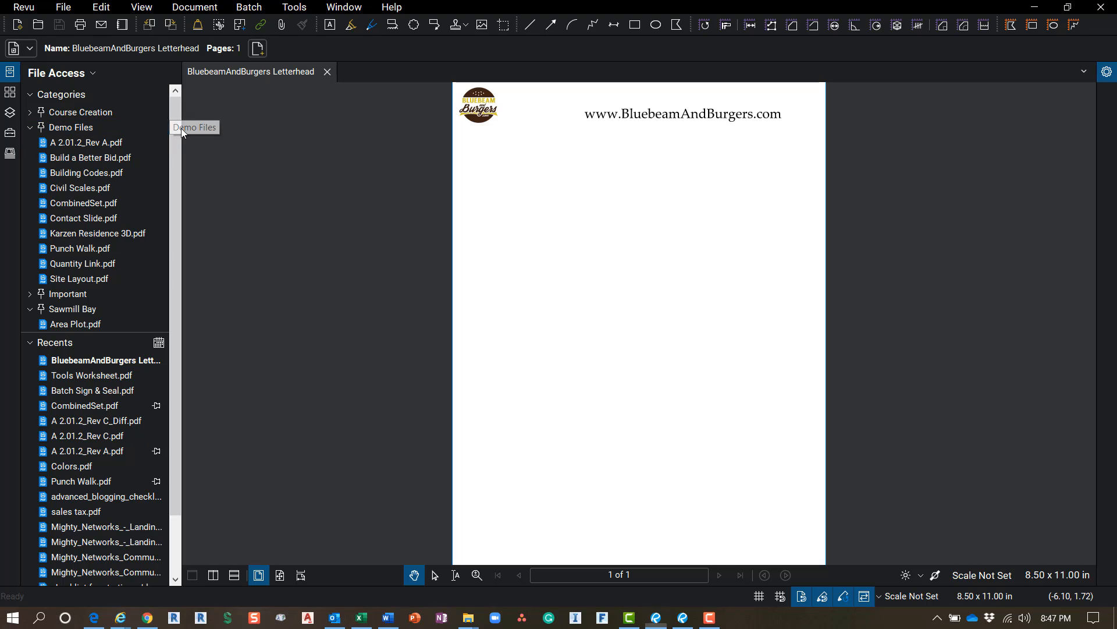
# Switch the left side panel between File Access and page Thumbnails, ending on Thumbnails.
pyautogui.click(10, 72)
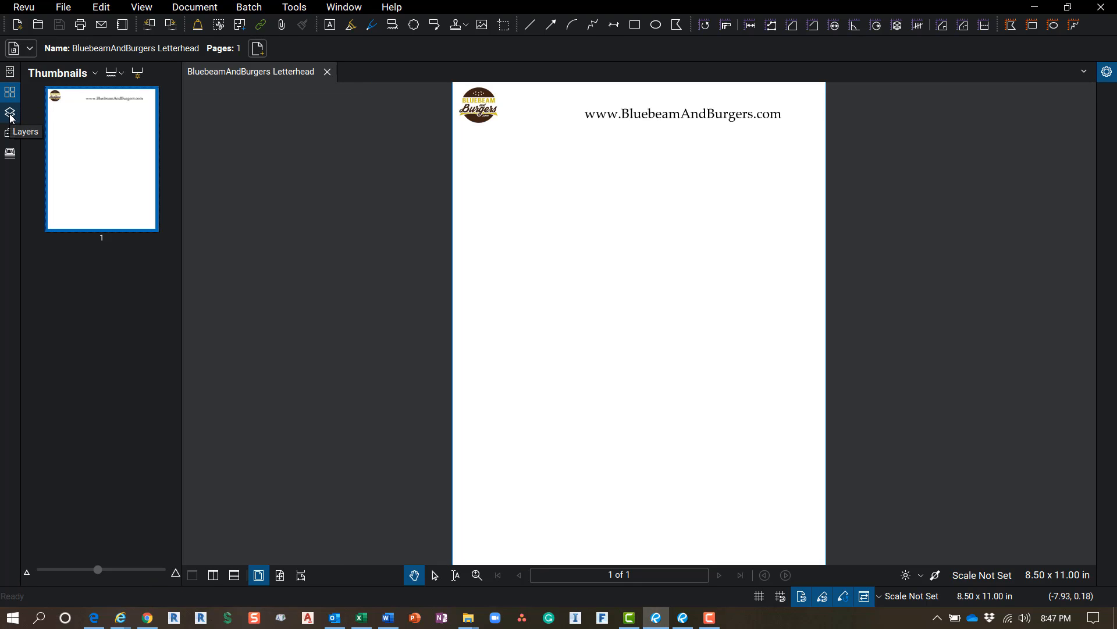
pyautogui.moveTo(10, 72)
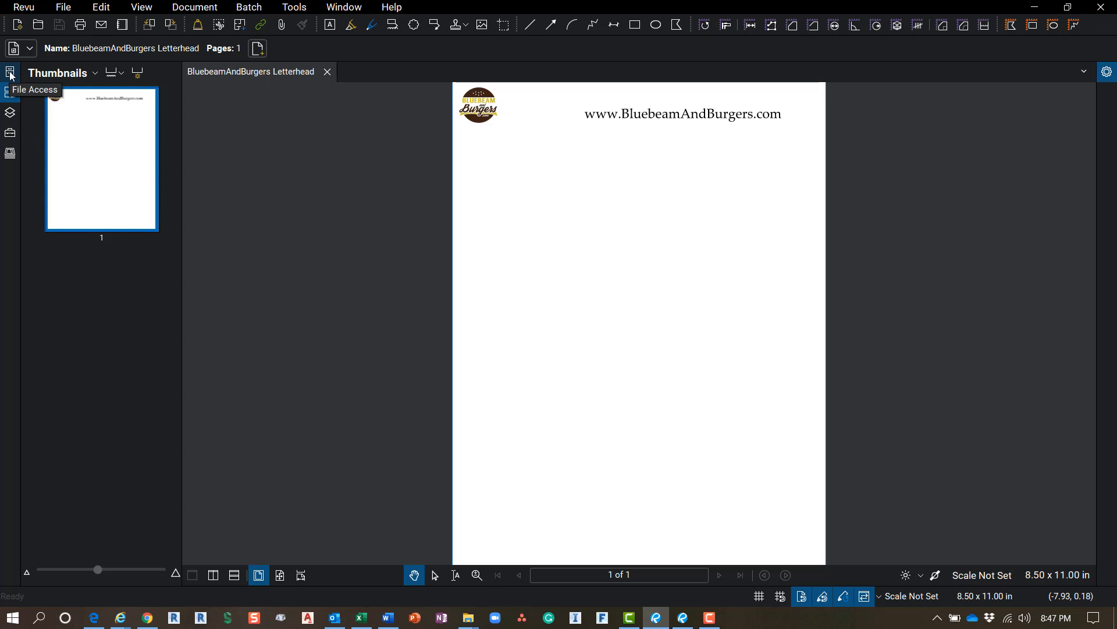
pyautogui.click(10, 72)
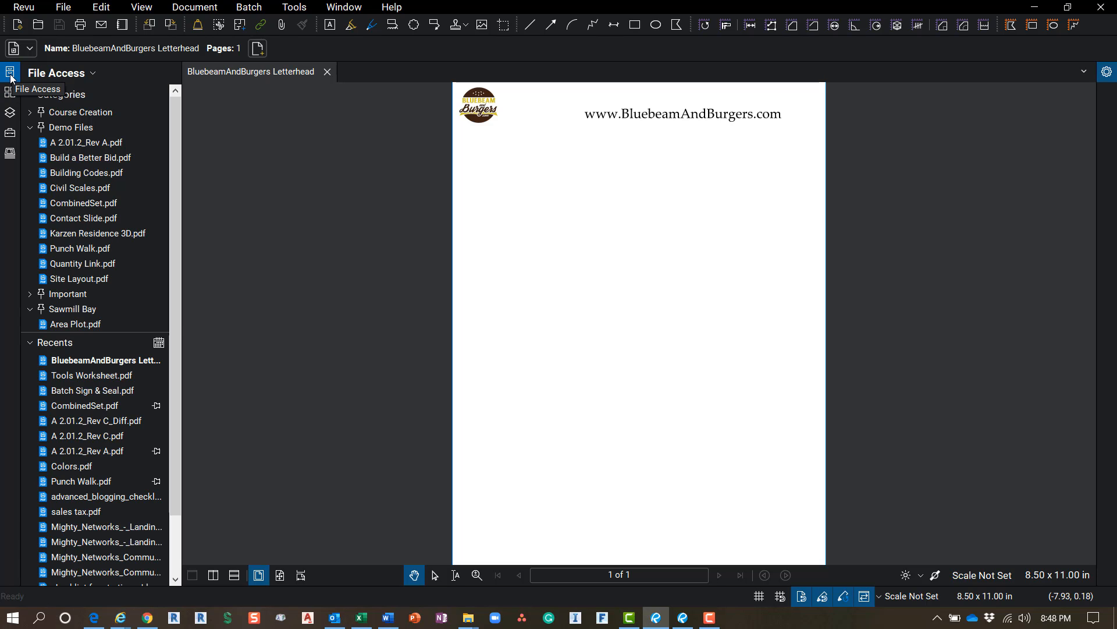
pyautogui.click(11, 113)
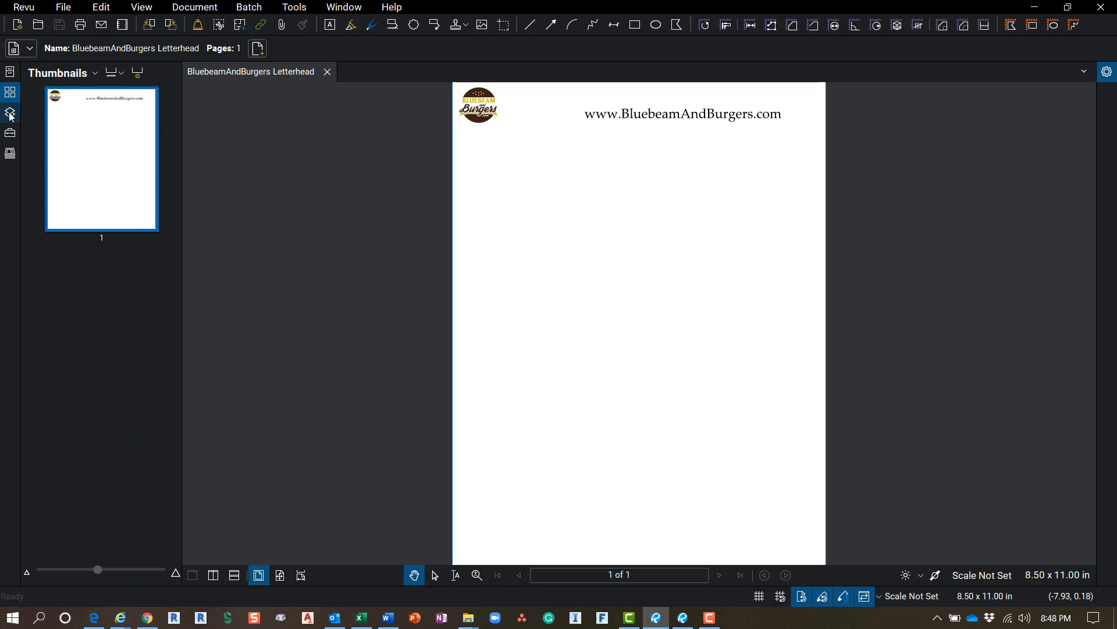
pyautogui.moveTo(10, 133)
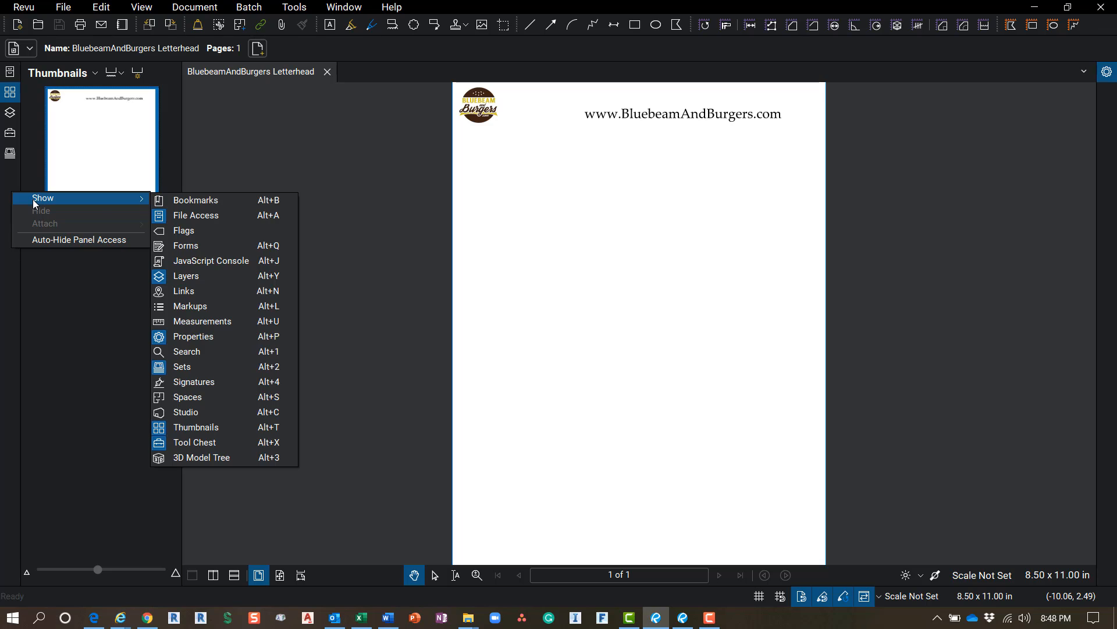
pyautogui.moveTo(205, 215)
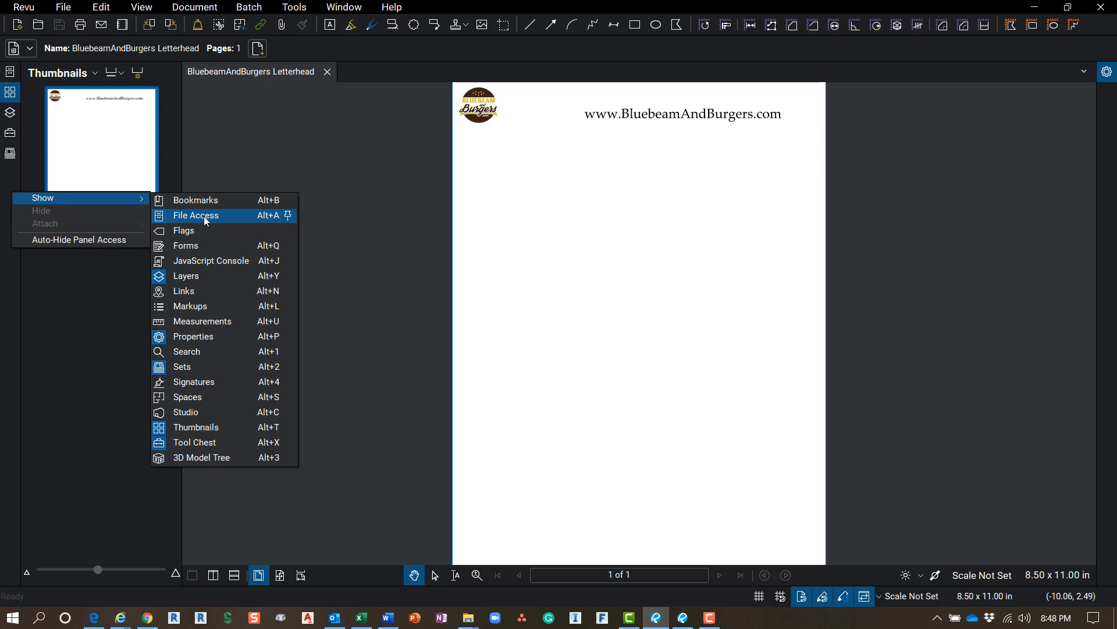
pyautogui.moveTo(205, 202)
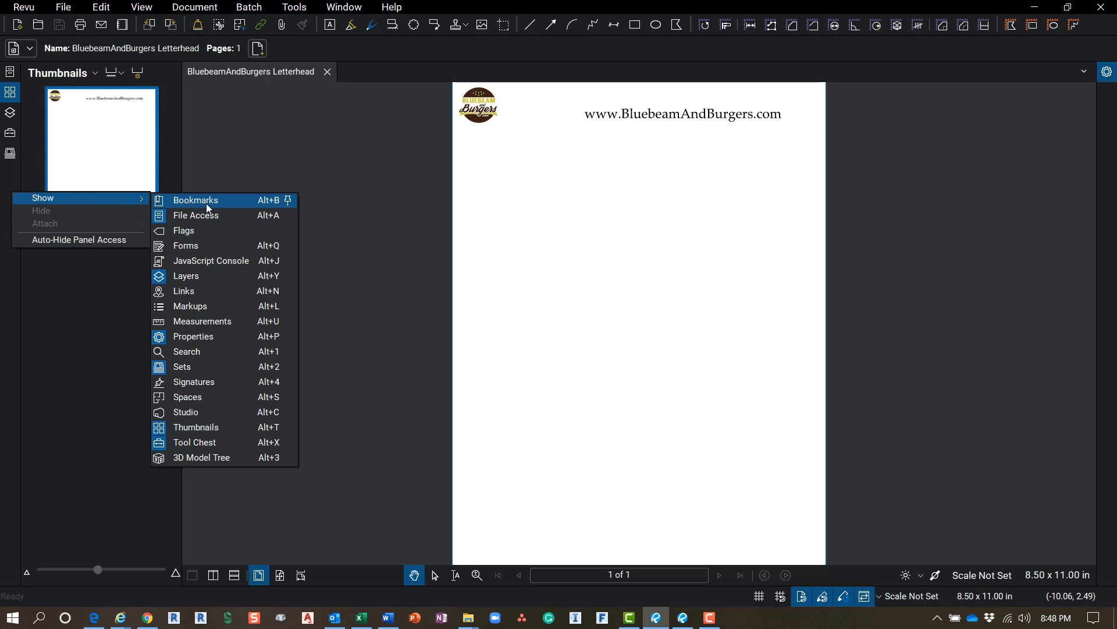
pyautogui.moveTo(207, 335)
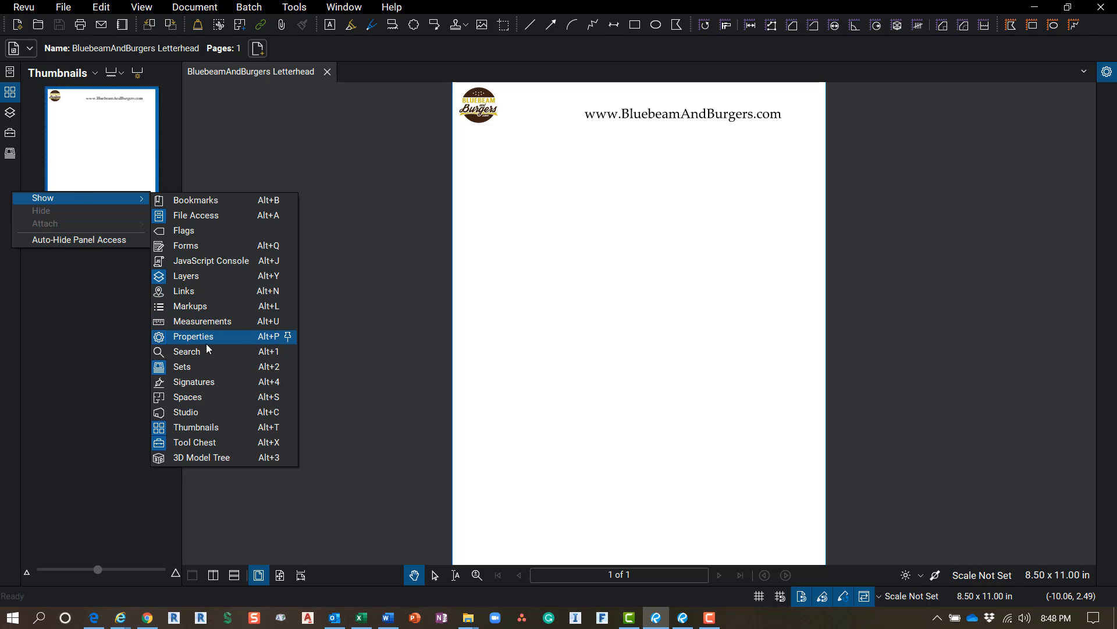
pyautogui.moveTo(208, 390)
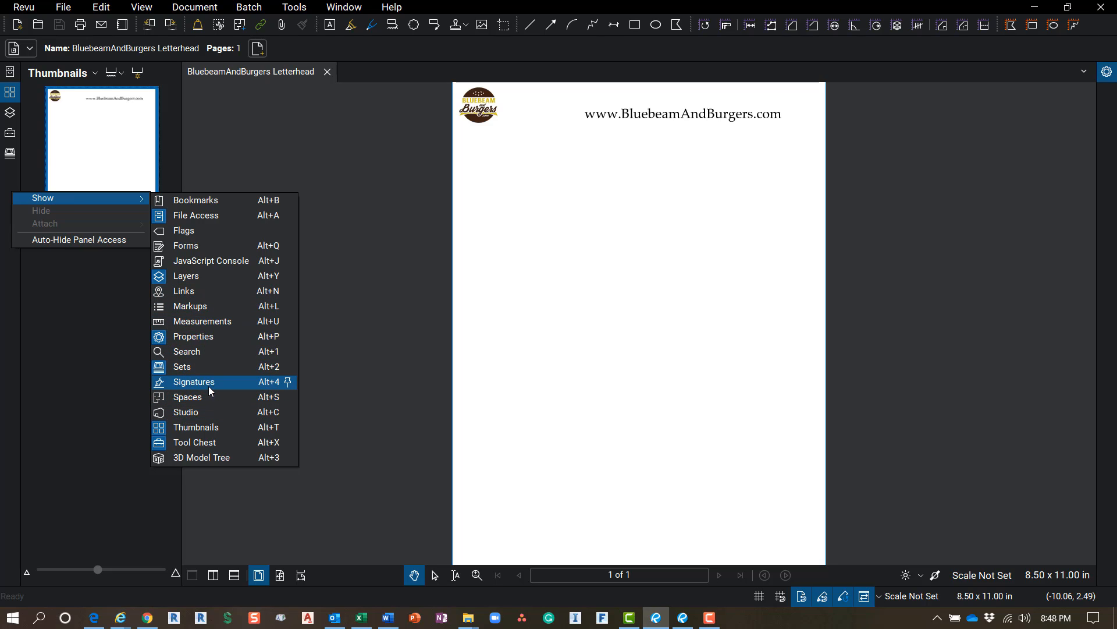
pyautogui.moveTo(209, 389)
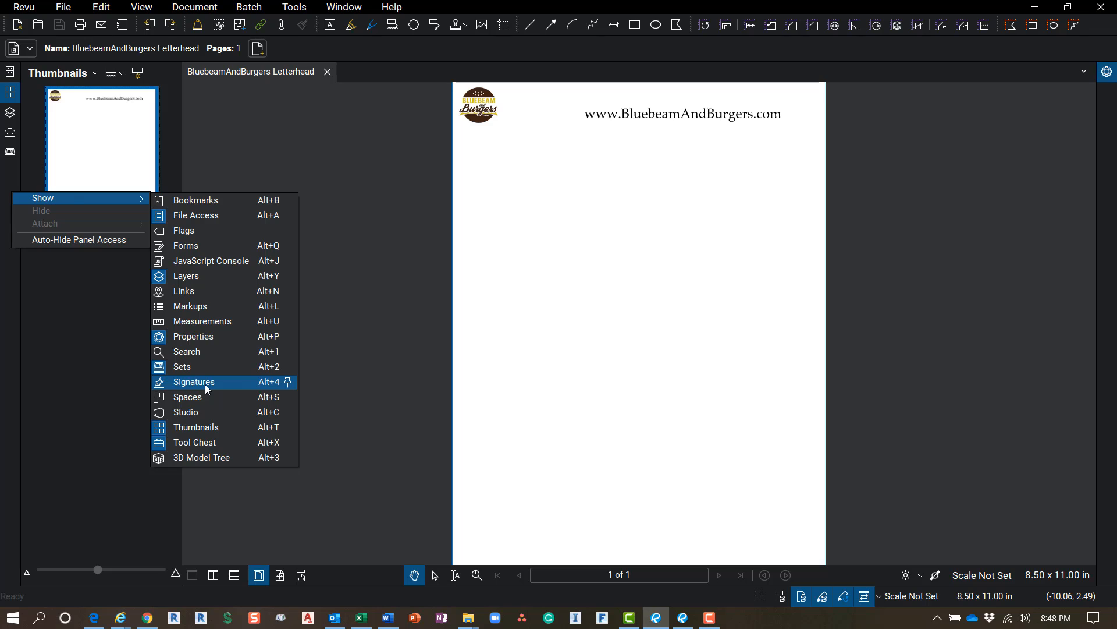
# Show the Signatures panel in the side panel and bring up its docking options.
pyautogui.click(193, 381)
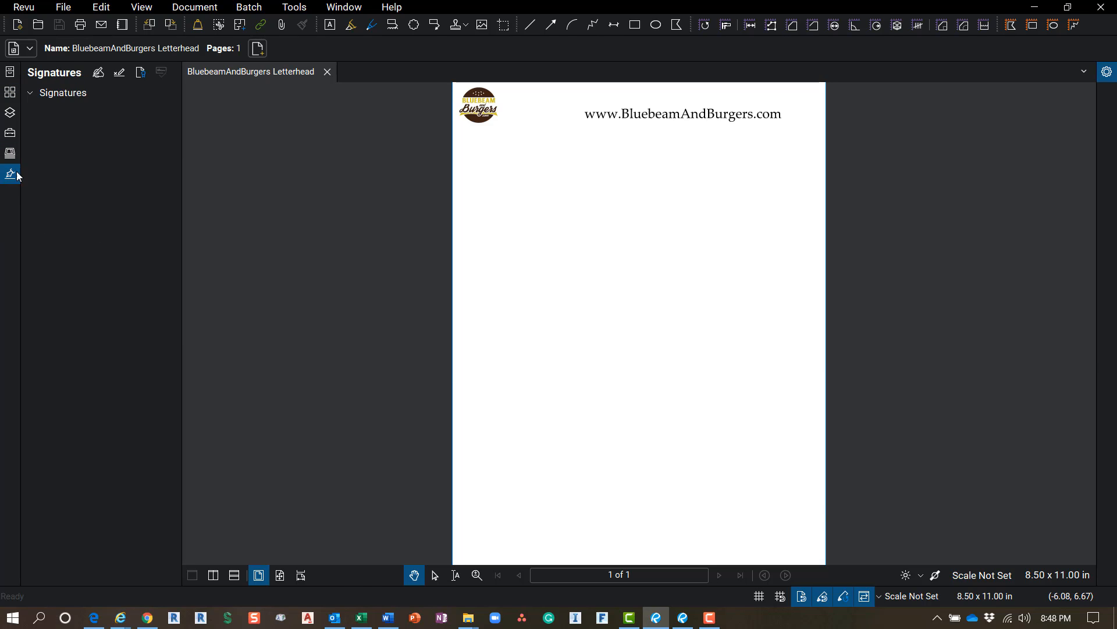
pyautogui.click(10, 176)
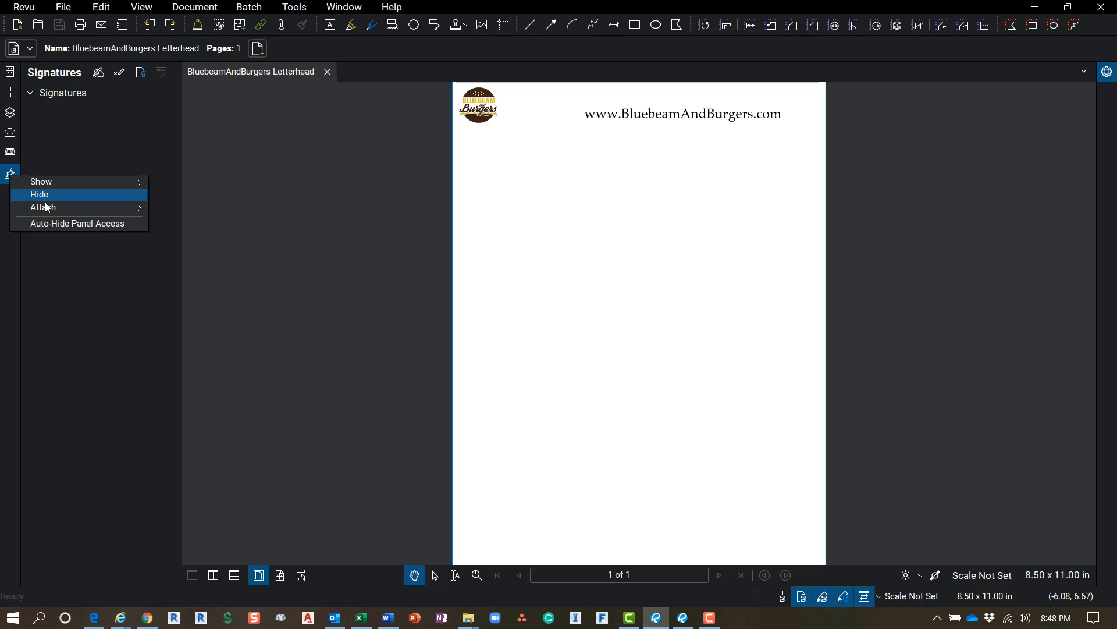
pyautogui.moveTo(44, 207)
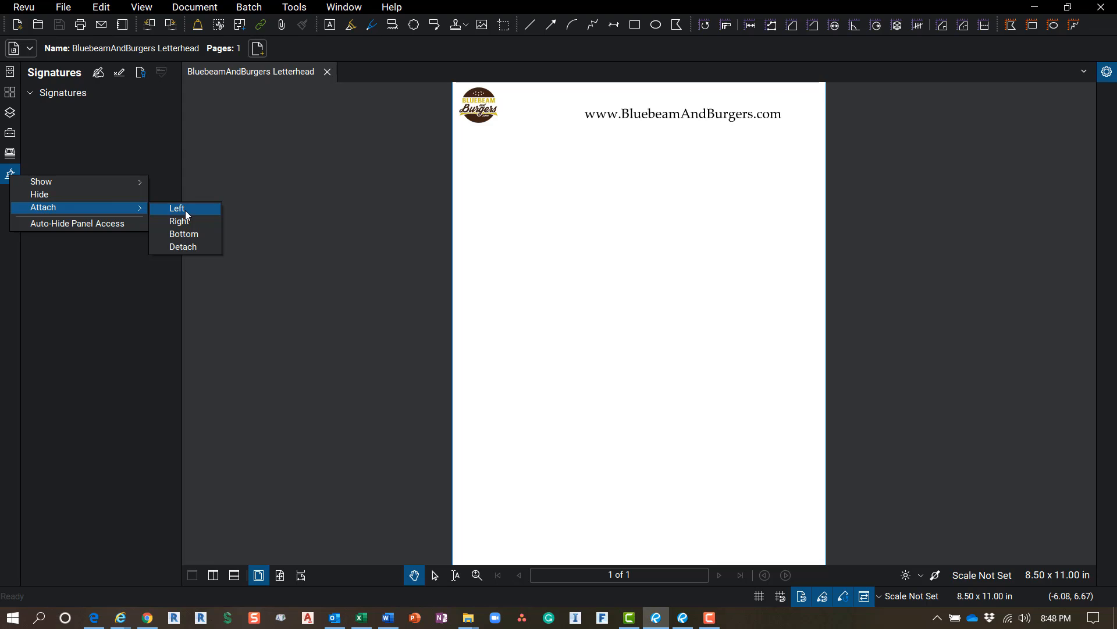
pyautogui.moveTo(184, 221)
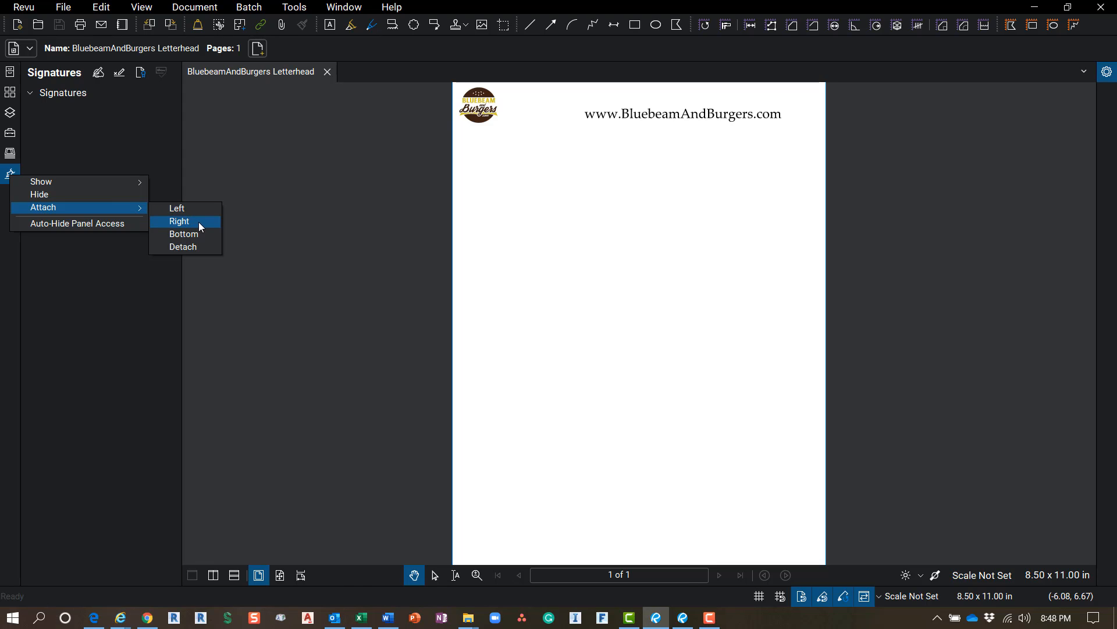
# Attach the Signatures panel to the right side, then hide it so file properties show.
pyautogui.click(180, 221)
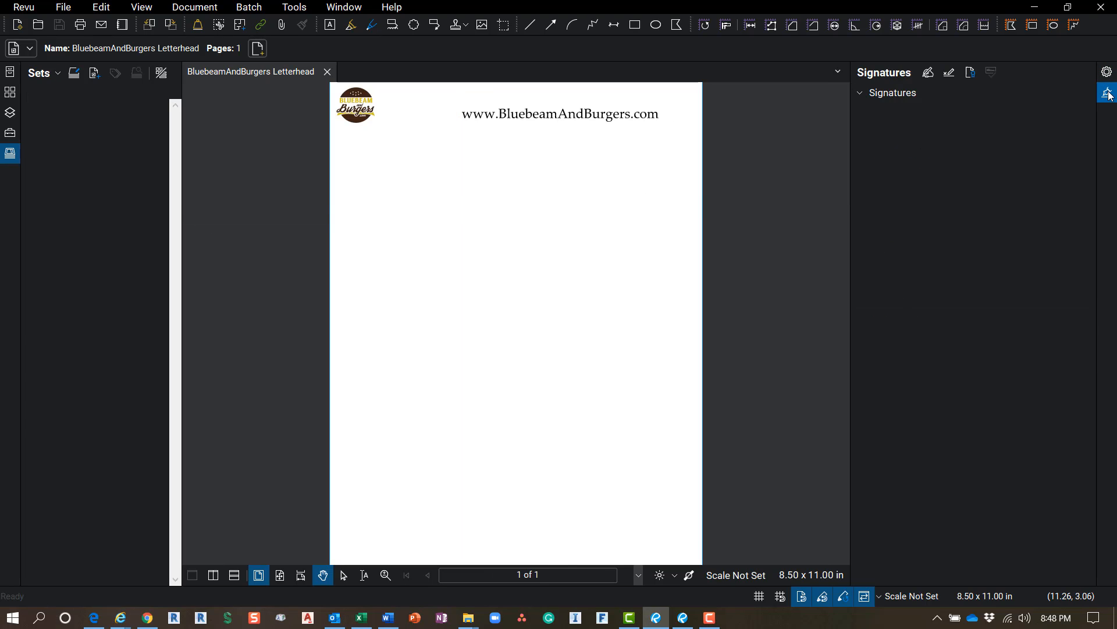
pyautogui.click(1107, 94)
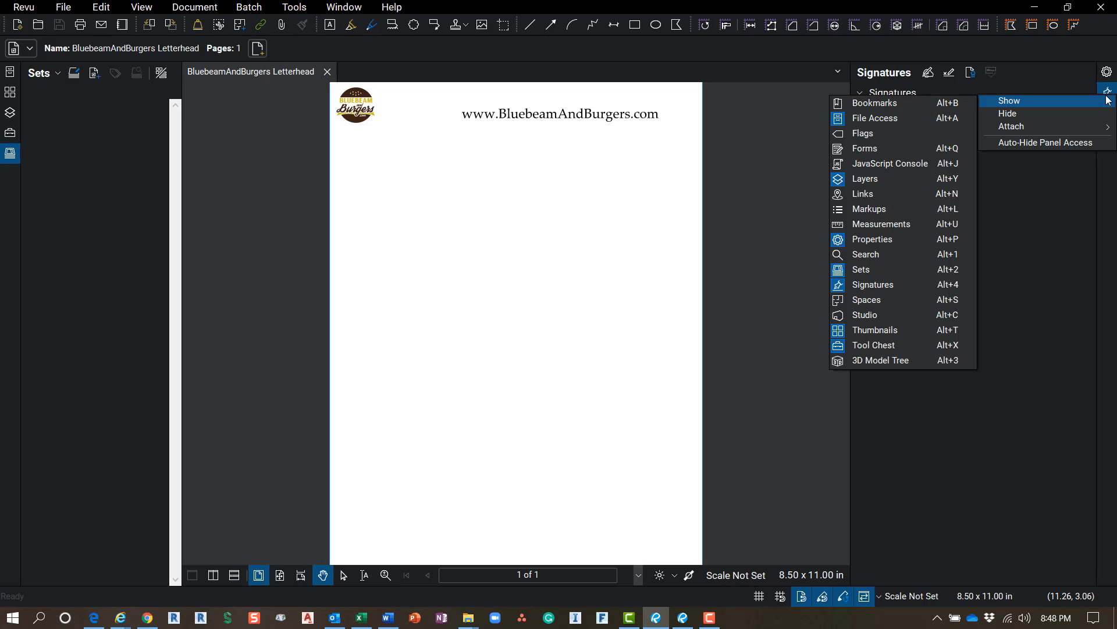
pyautogui.moveTo(1061, 113)
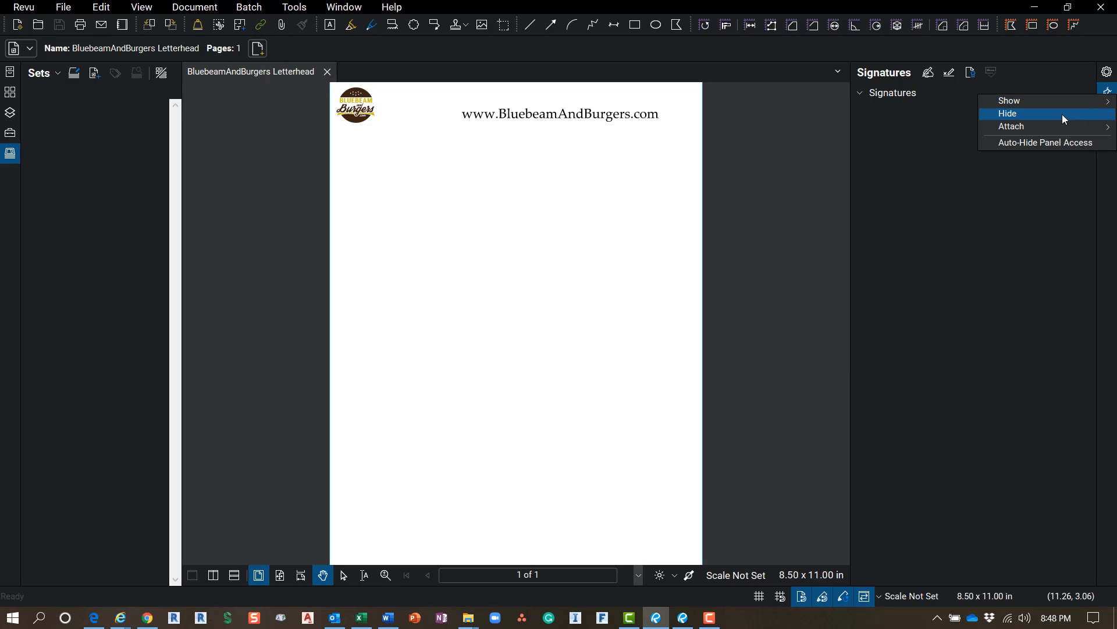
pyautogui.click(1008, 113)
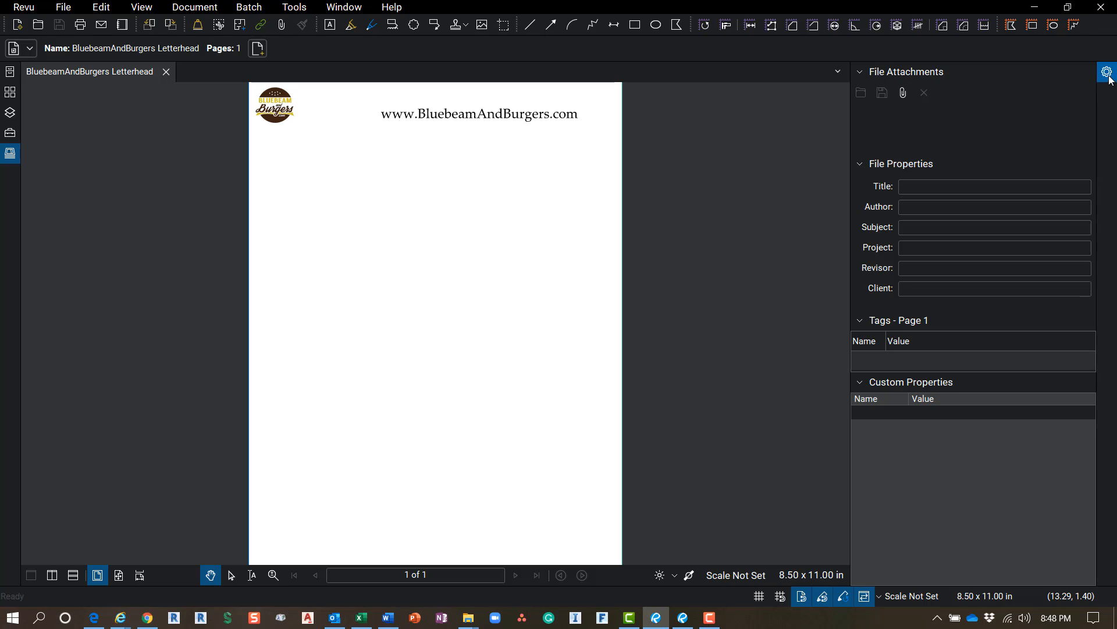
# Show the Studio projects panel on the right, then the Measurements panel with page scale settings.
pyautogui.click(1107, 71)
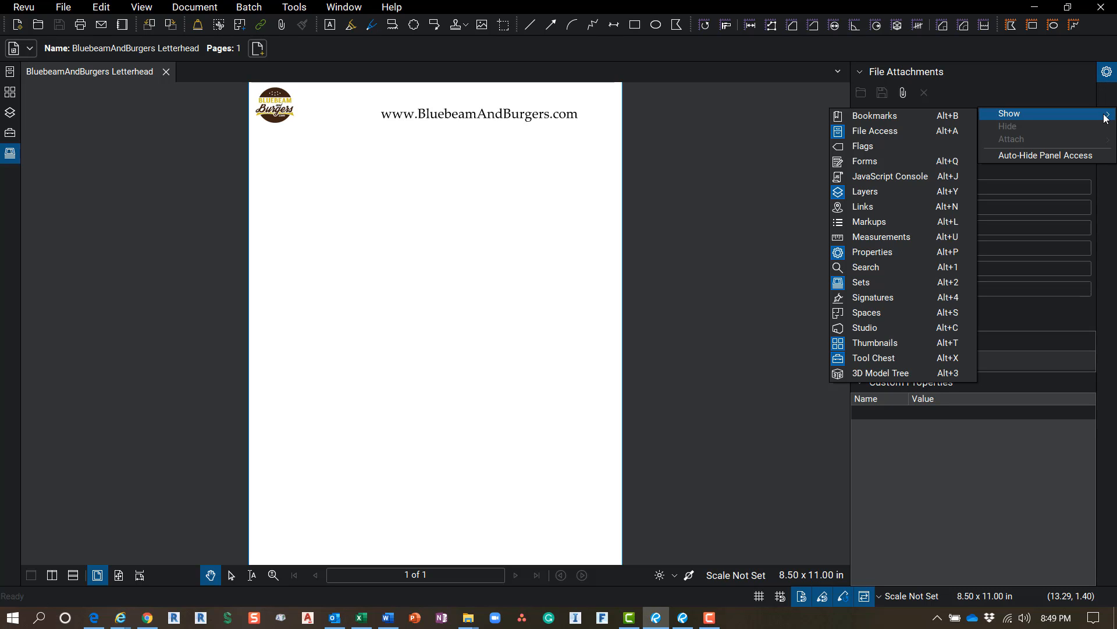
pyautogui.moveTo(884, 146)
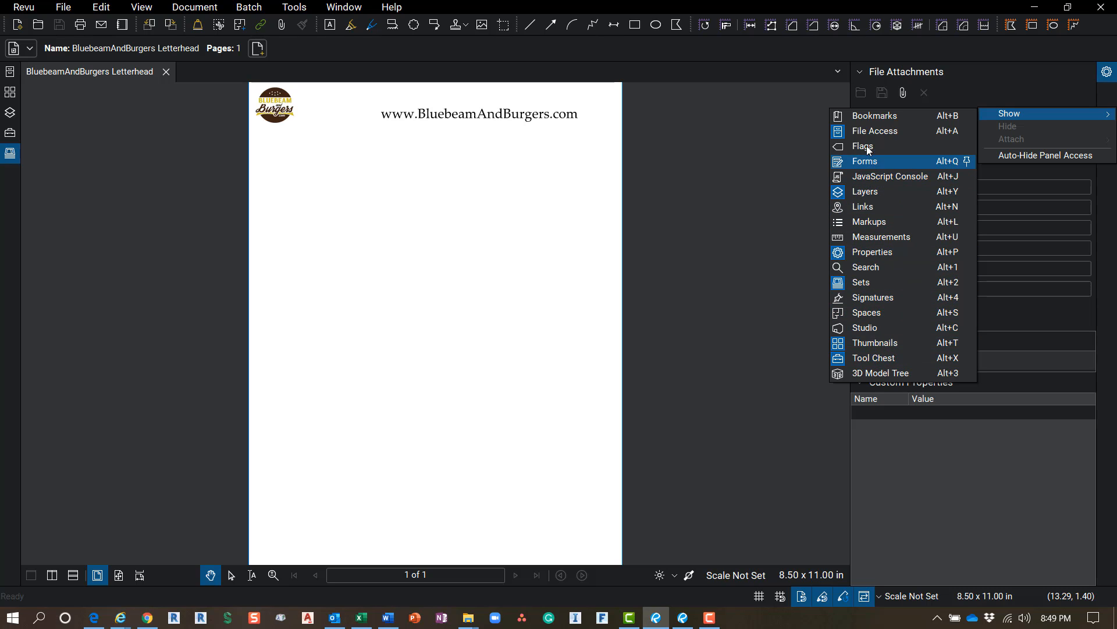
pyautogui.moveTo(884, 135)
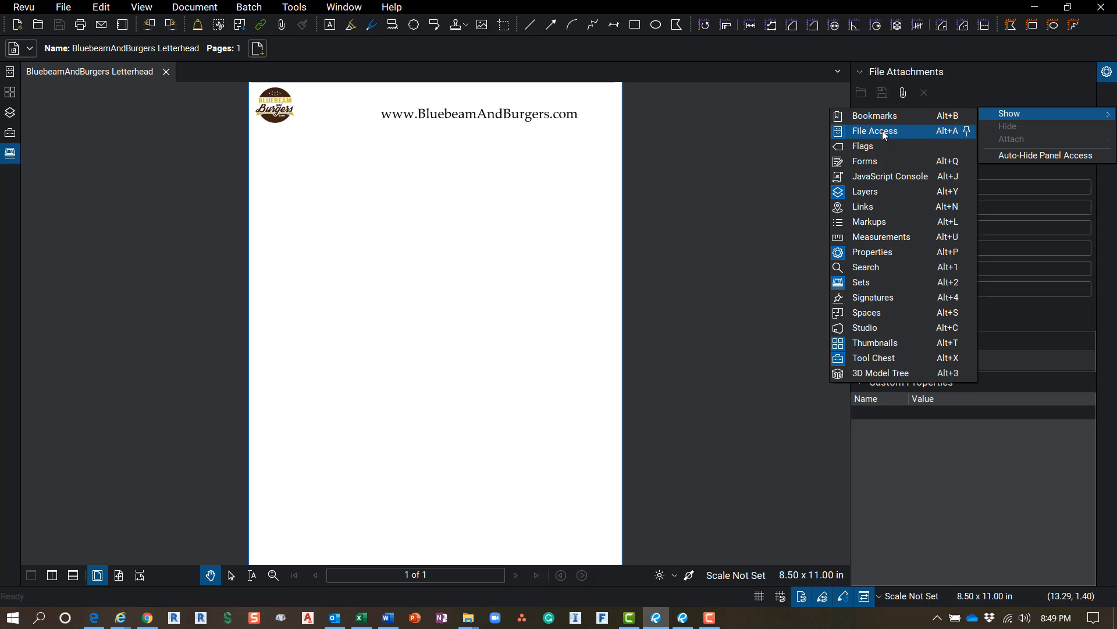
pyautogui.moveTo(891, 176)
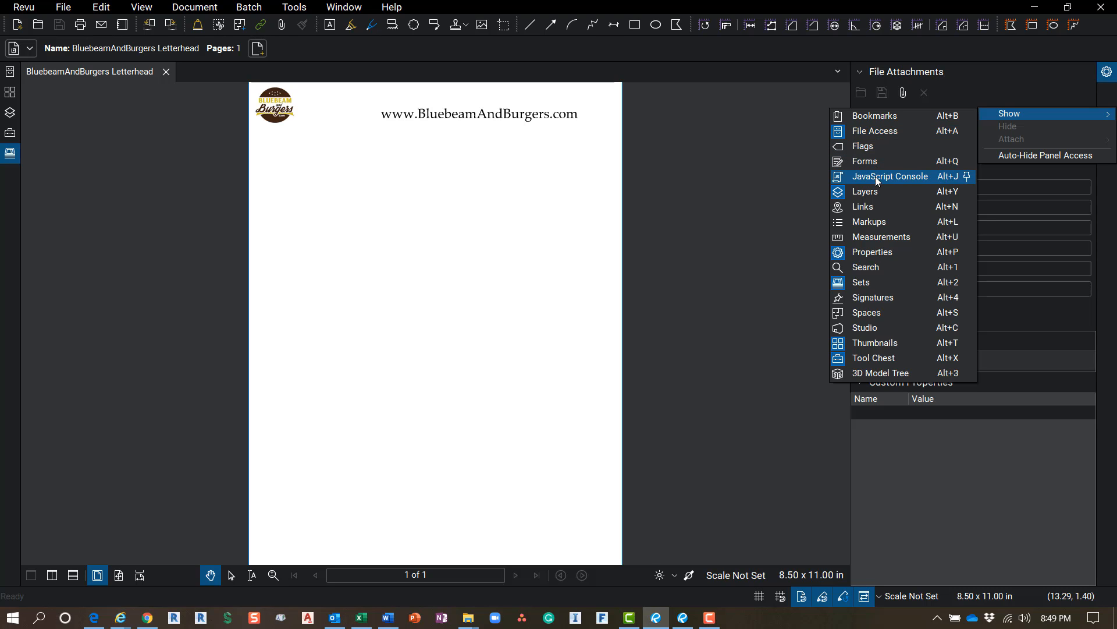
pyautogui.moveTo(878, 329)
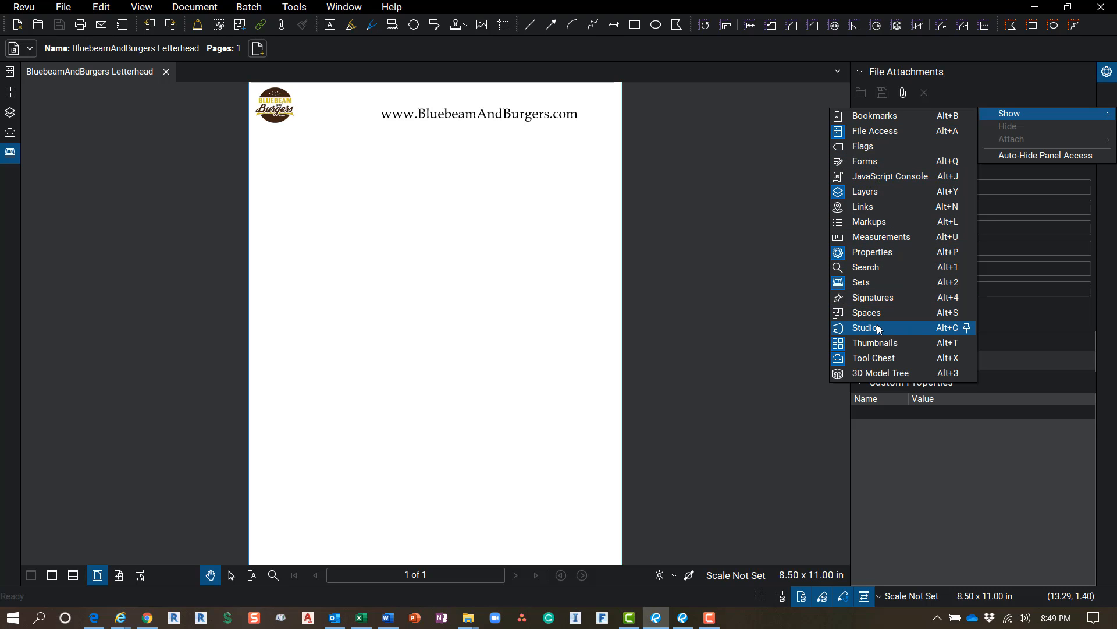
pyautogui.click(866, 328)
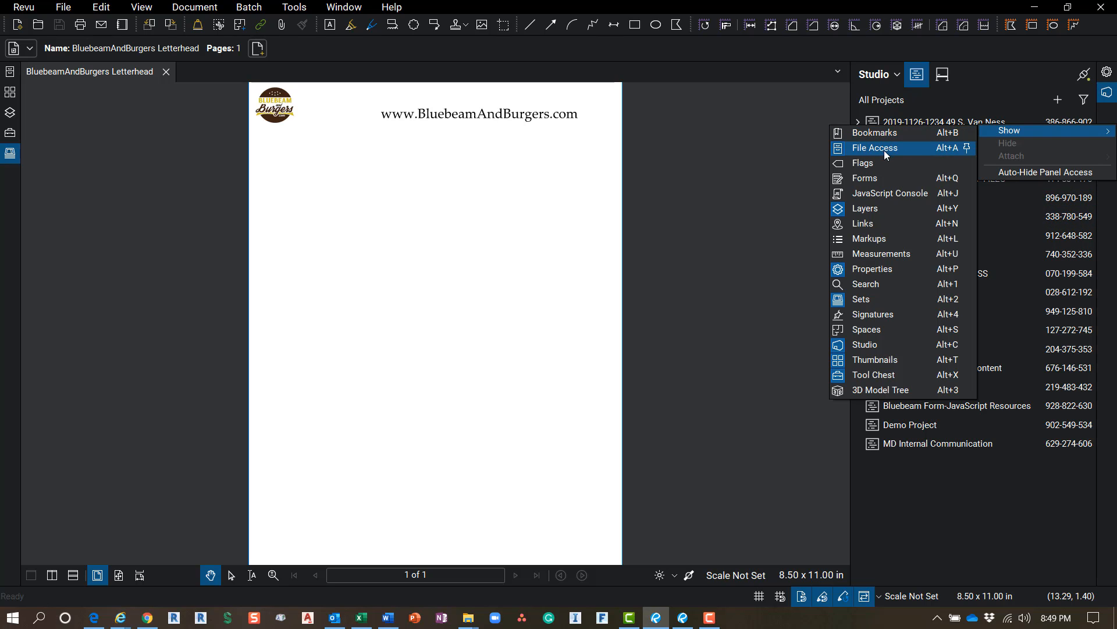
pyautogui.moveTo(882, 254)
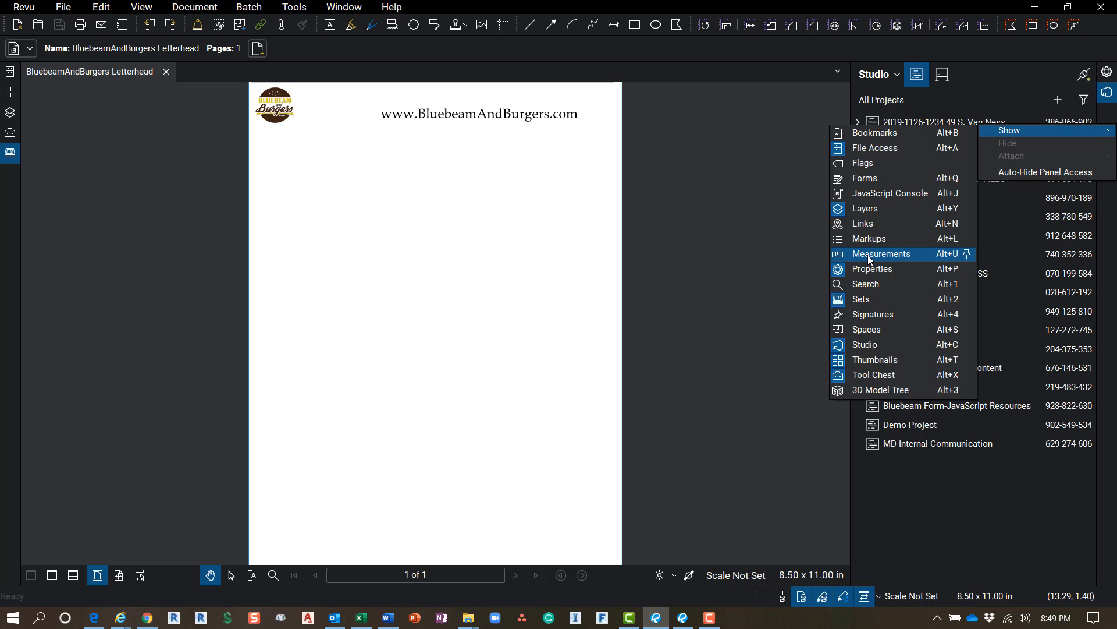
pyautogui.click(881, 254)
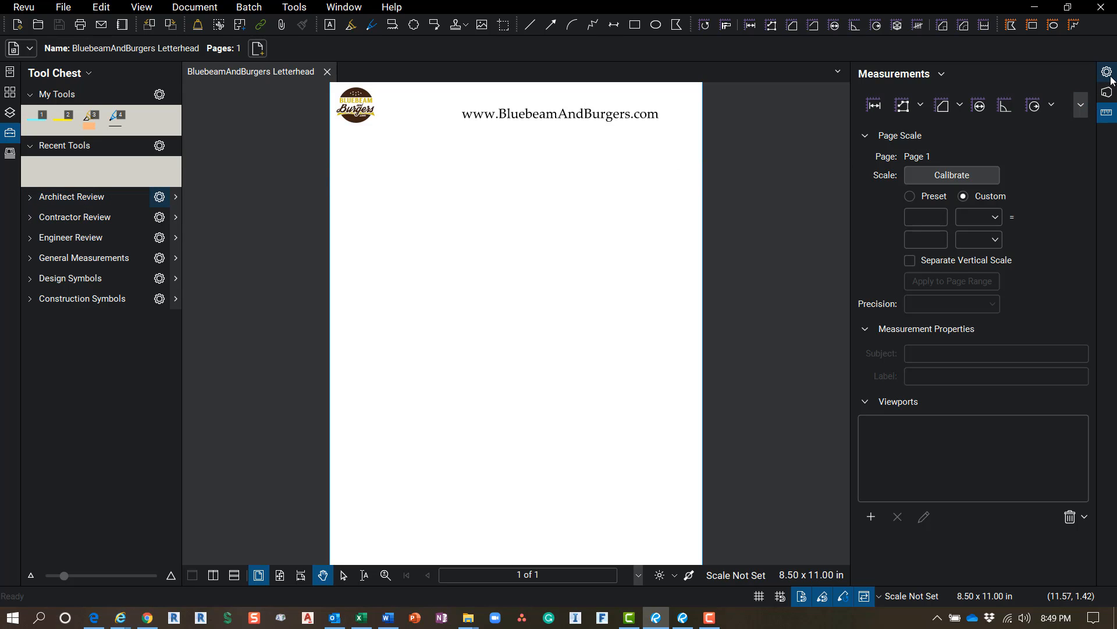
# Collapse the open right-side panels so only the letterhead page shows.
pyautogui.click(1107, 72)
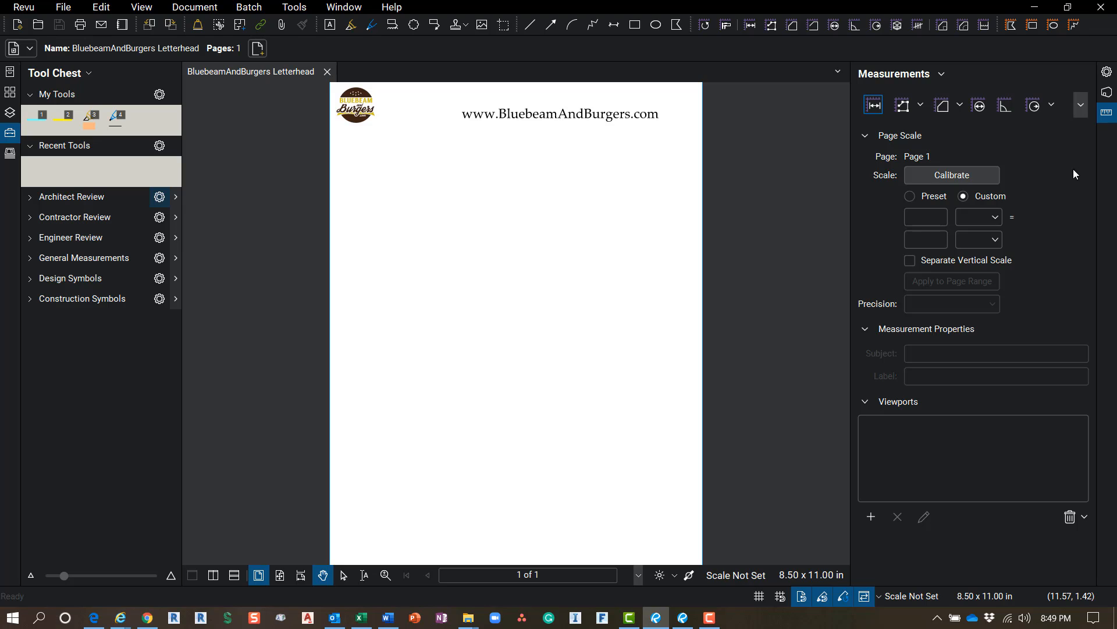
pyautogui.moveTo(850, 204)
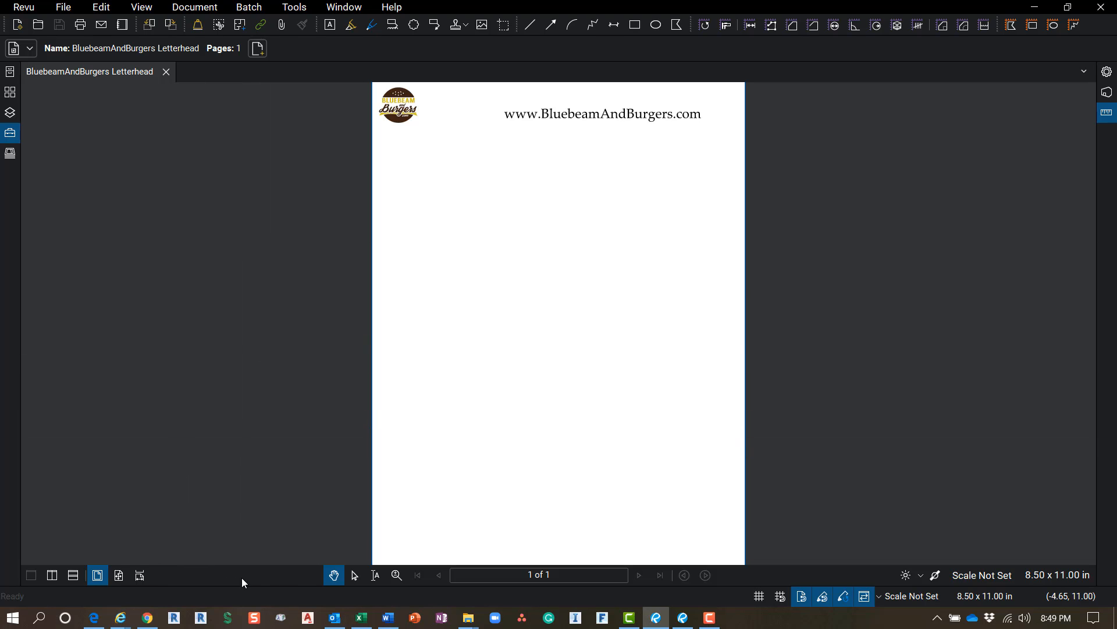
pyautogui.moveTo(266, 65)
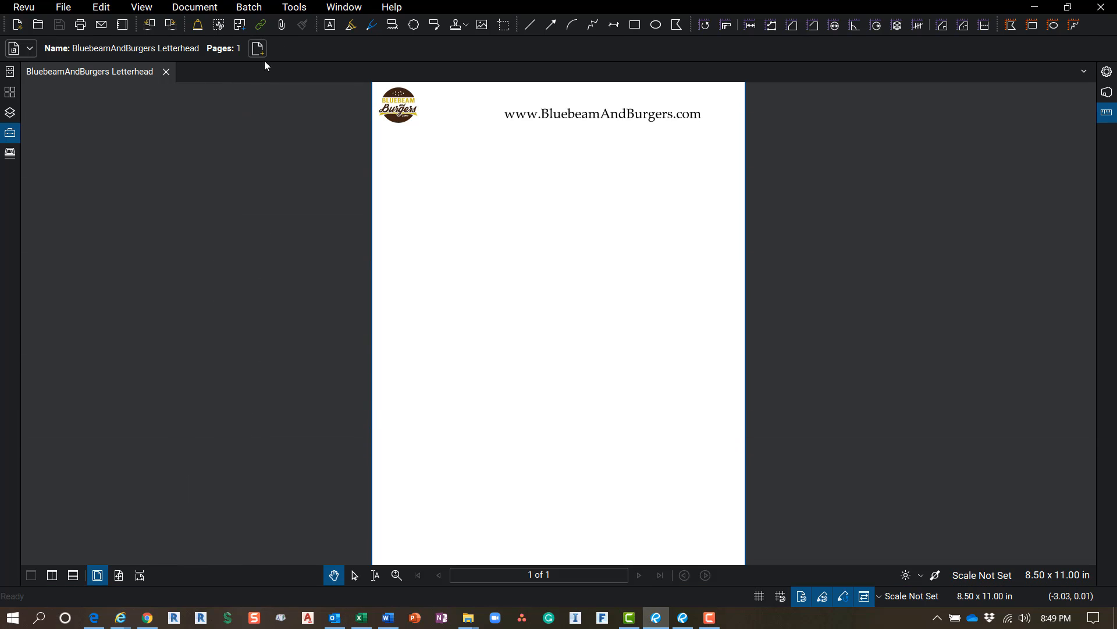
pyautogui.click(294, 7)
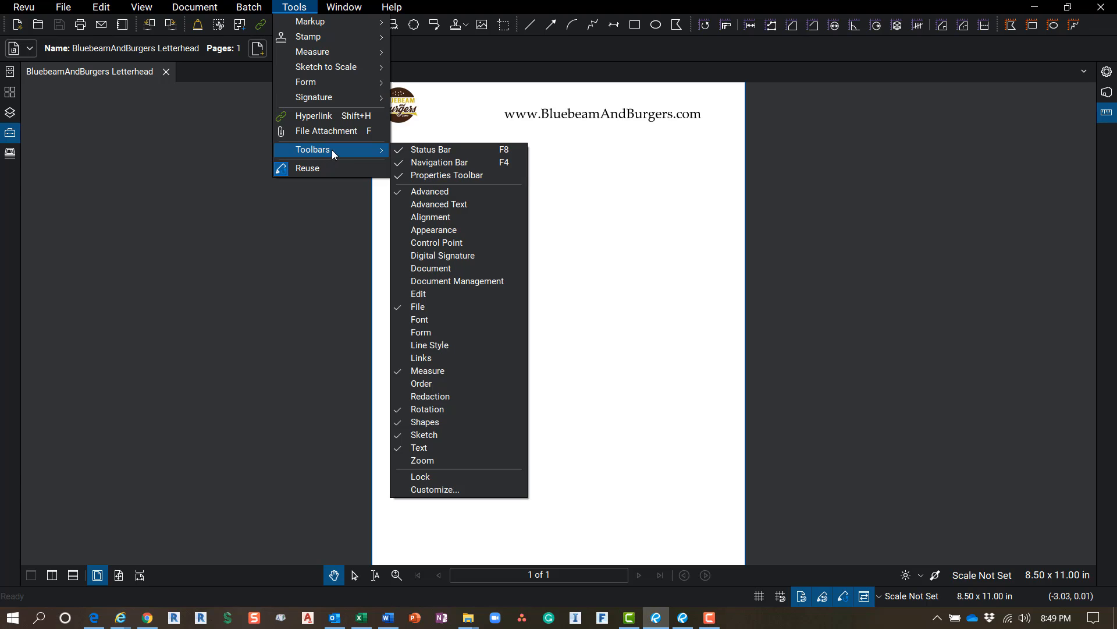
pyautogui.moveTo(454, 163)
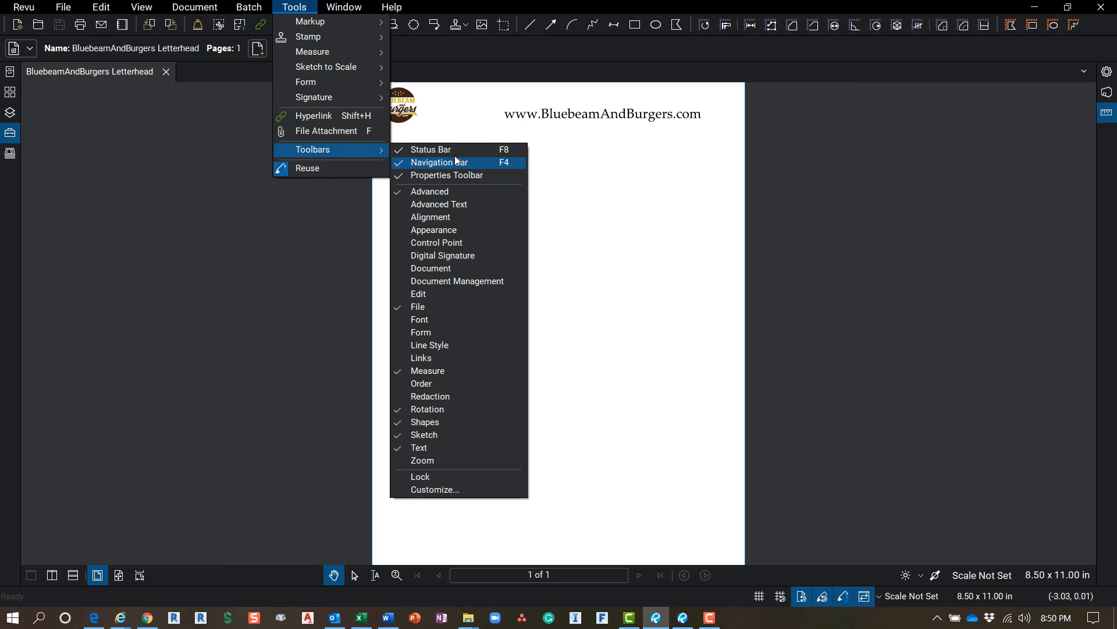
pyautogui.moveTo(429, 150)
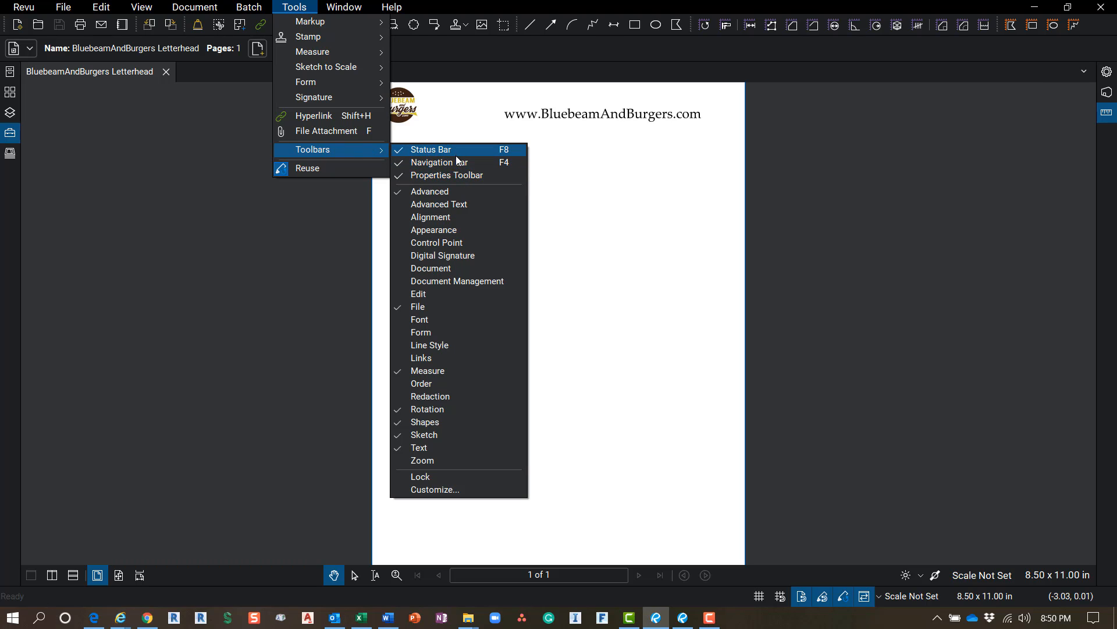
pyautogui.moveTo(447, 176)
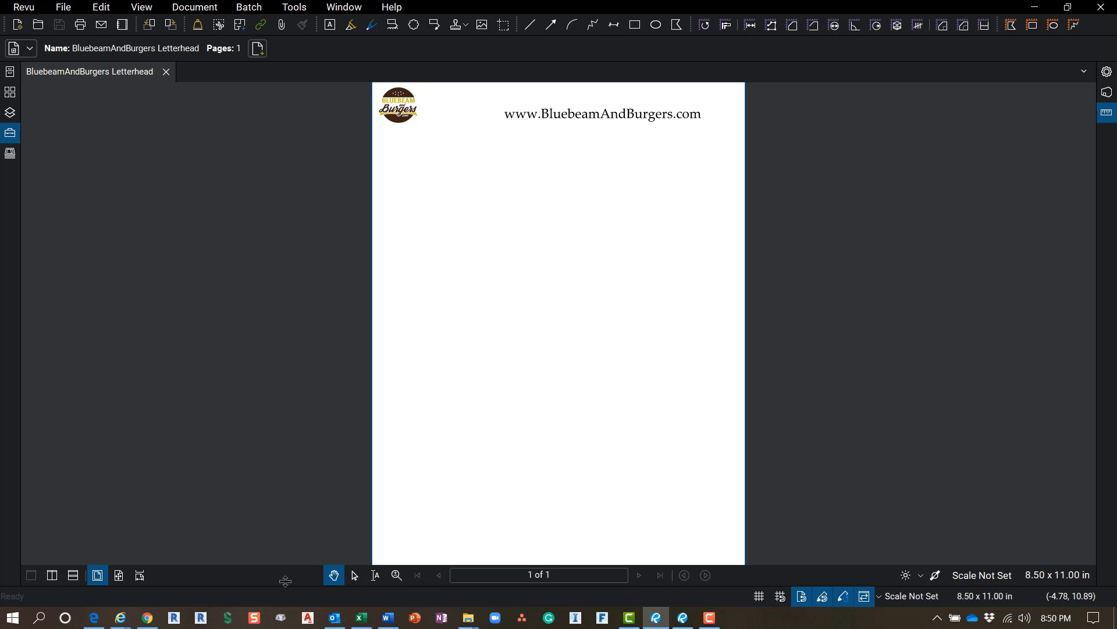
pyautogui.moveTo(51, 575)
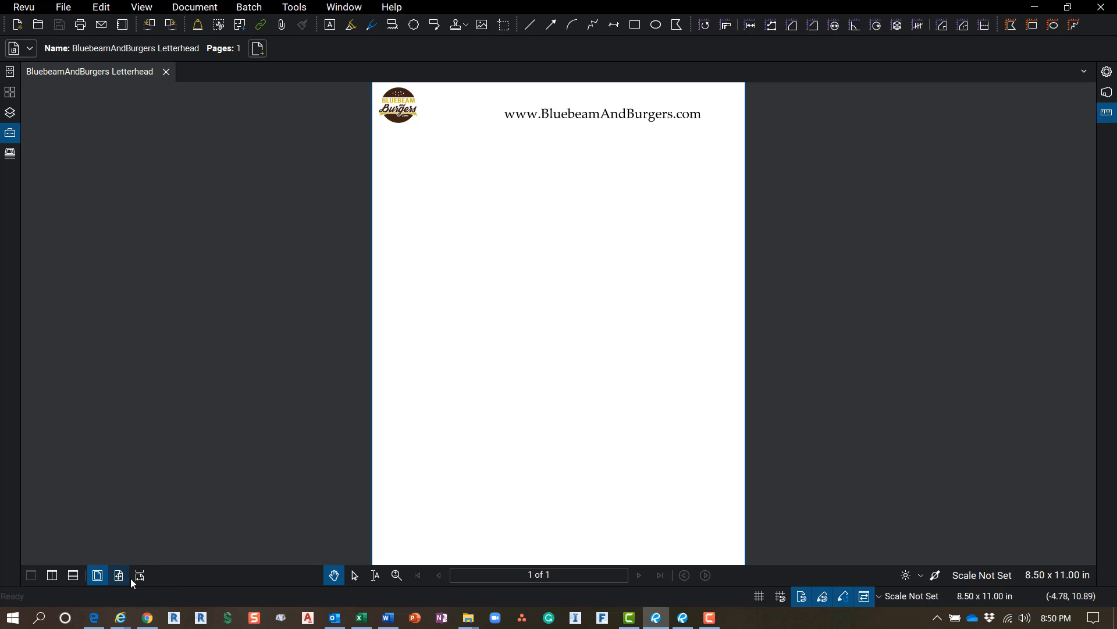
pyautogui.moveTo(140, 575)
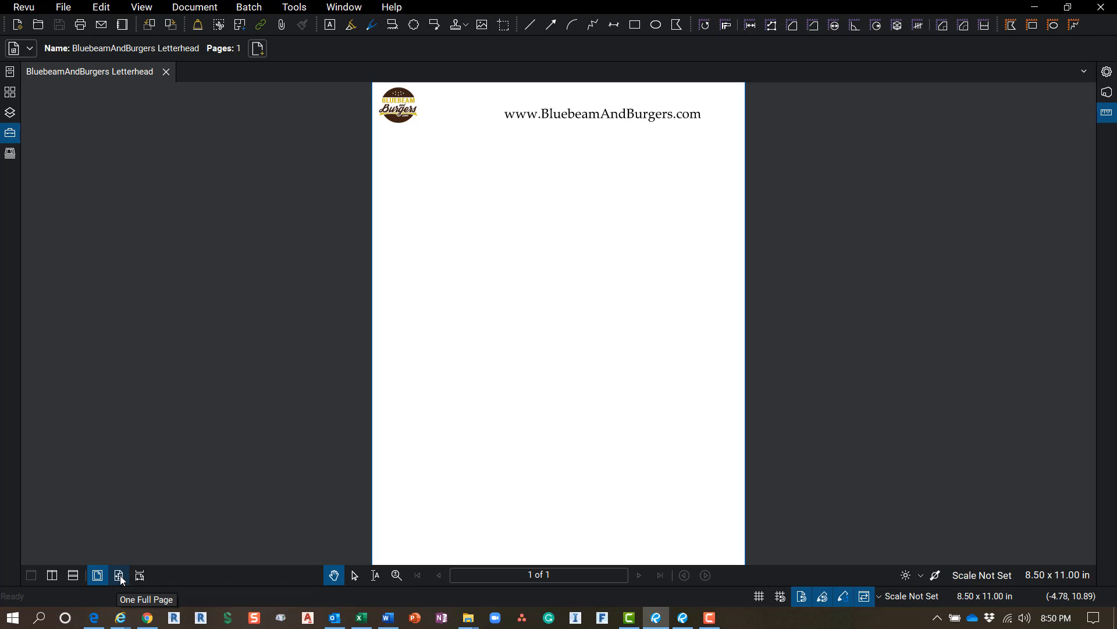
# Try One Full Page and Fit Width views, then return to the full-page view of the letterhead.
pyautogui.click(119, 575)
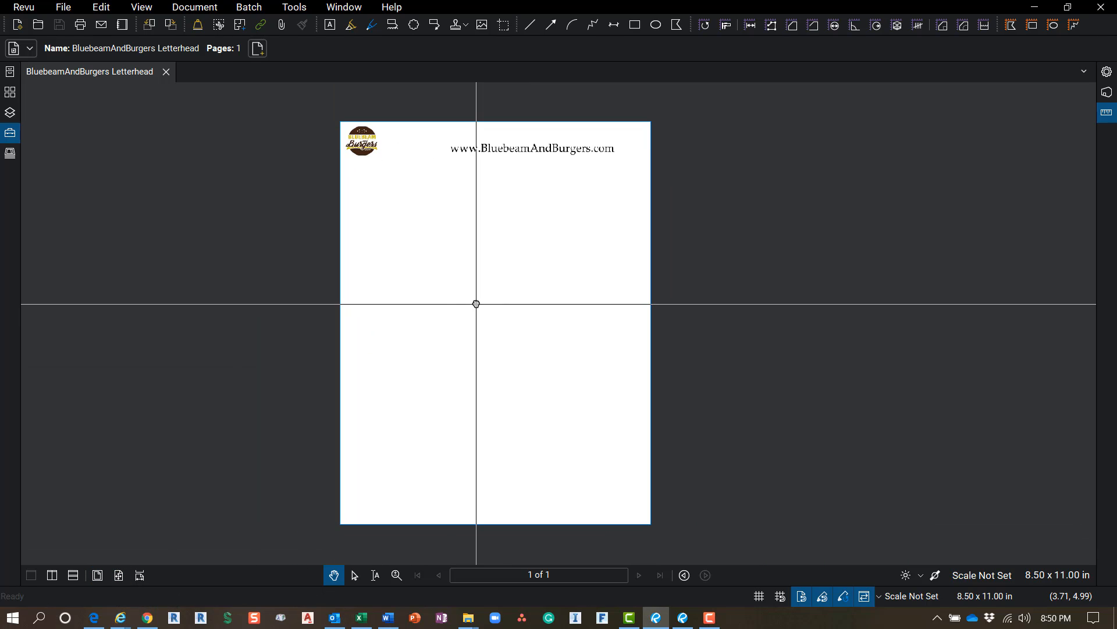
pyautogui.click(140, 575)
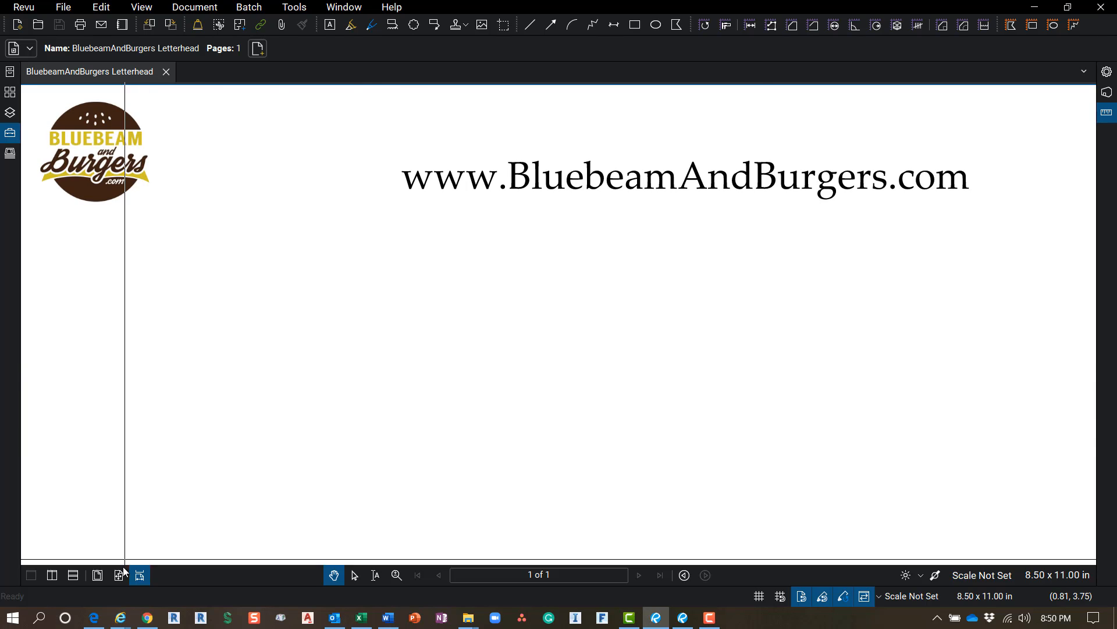
pyautogui.click(96, 575)
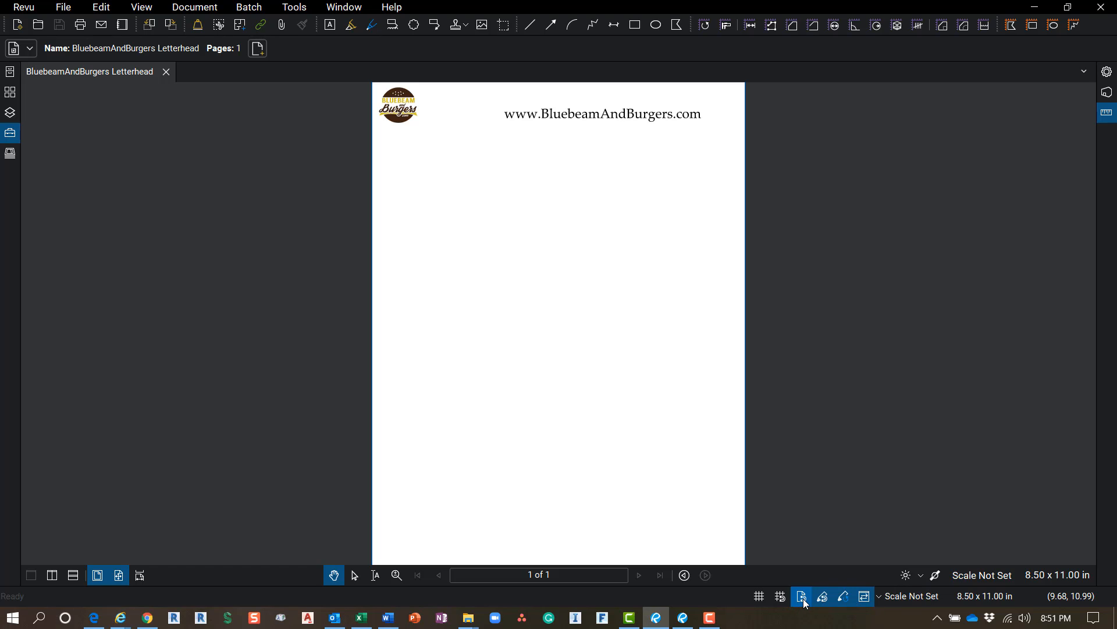
pyautogui.moveTo(822, 596)
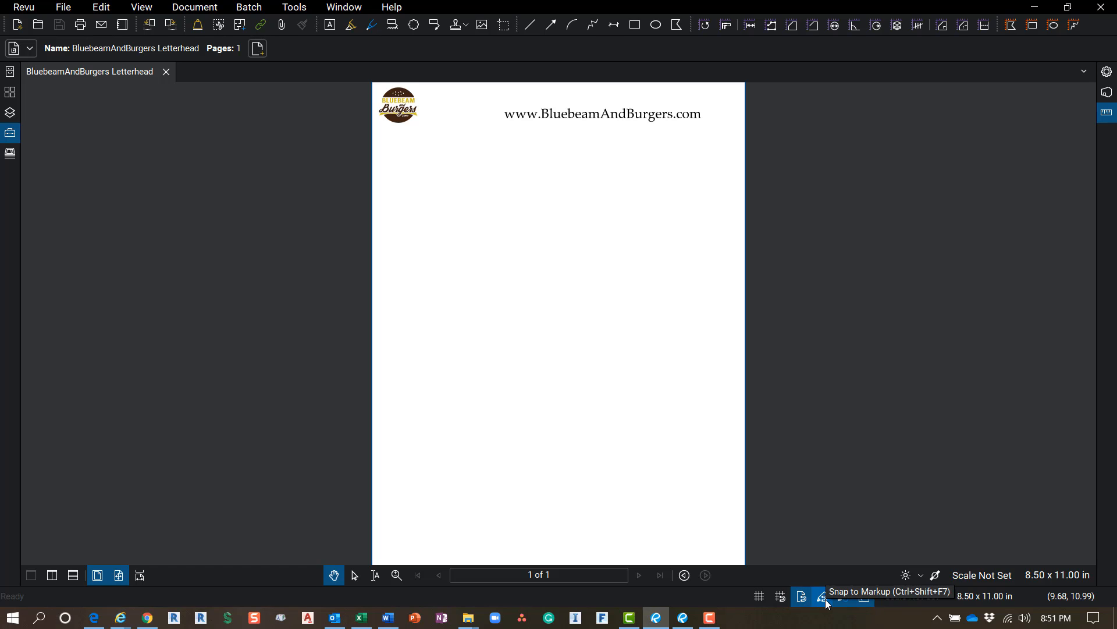
pyautogui.moveTo(840, 601)
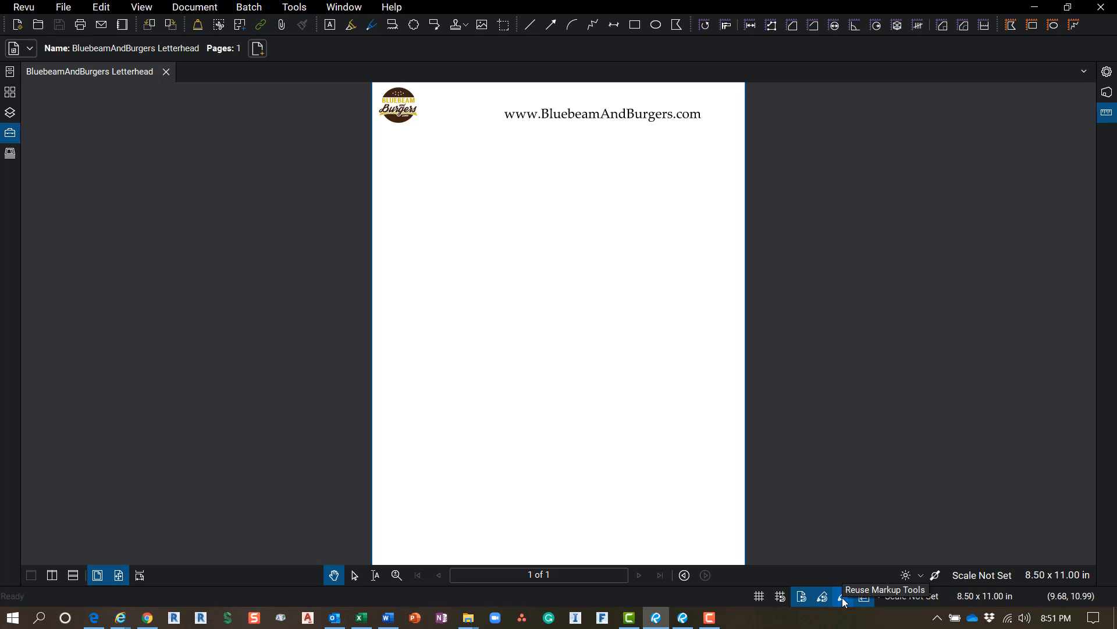
pyautogui.moveTo(845, 602)
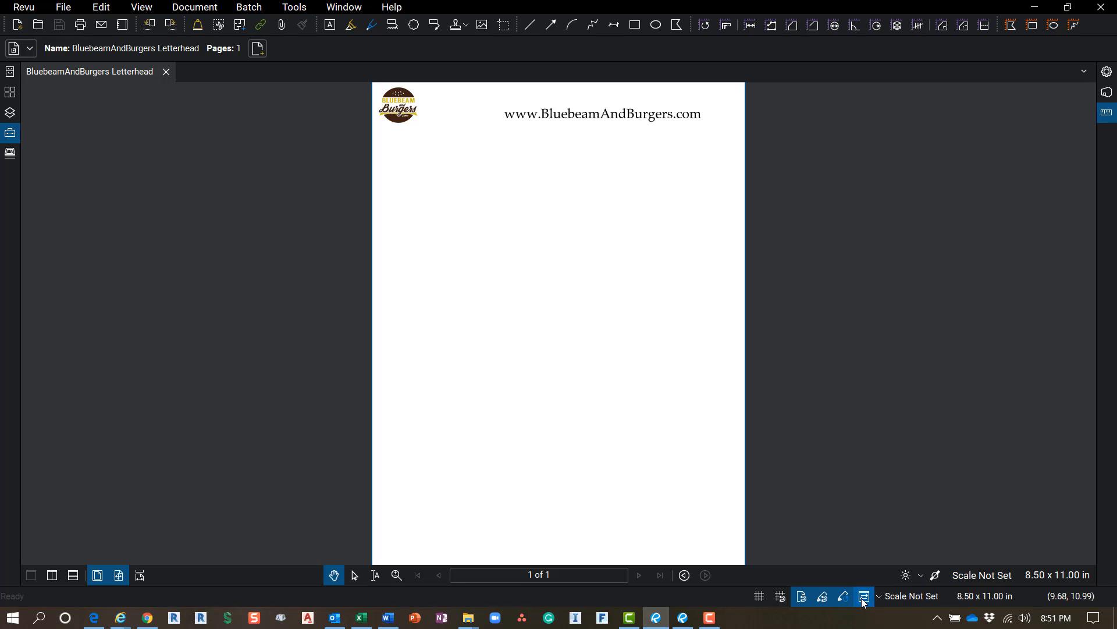
pyautogui.moveTo(863, 596)
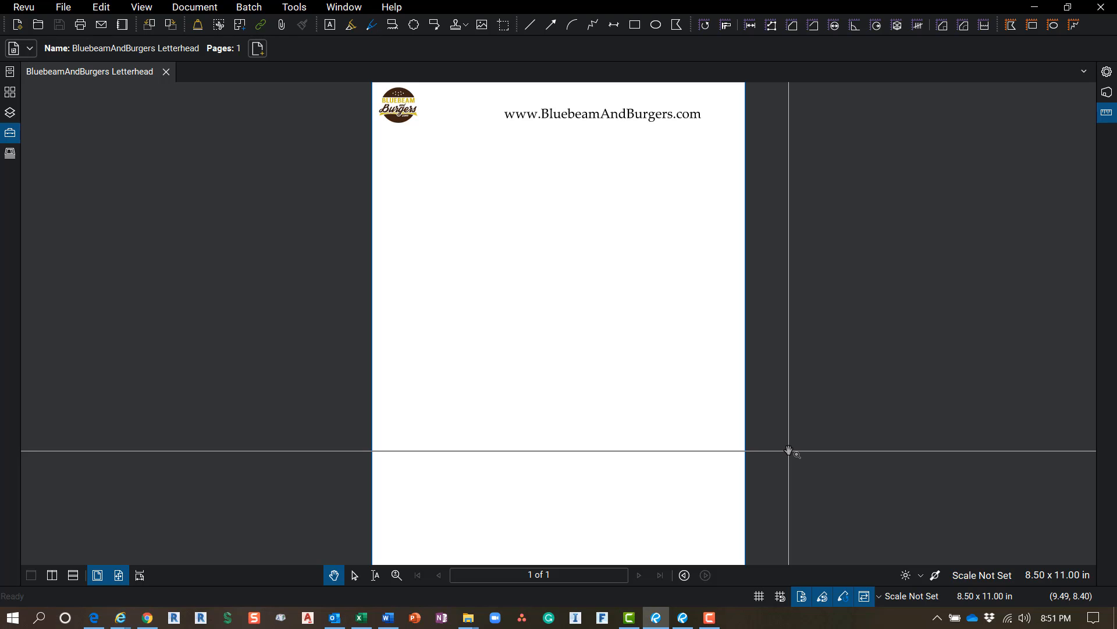
pyautogui.moveTo(796, 450)
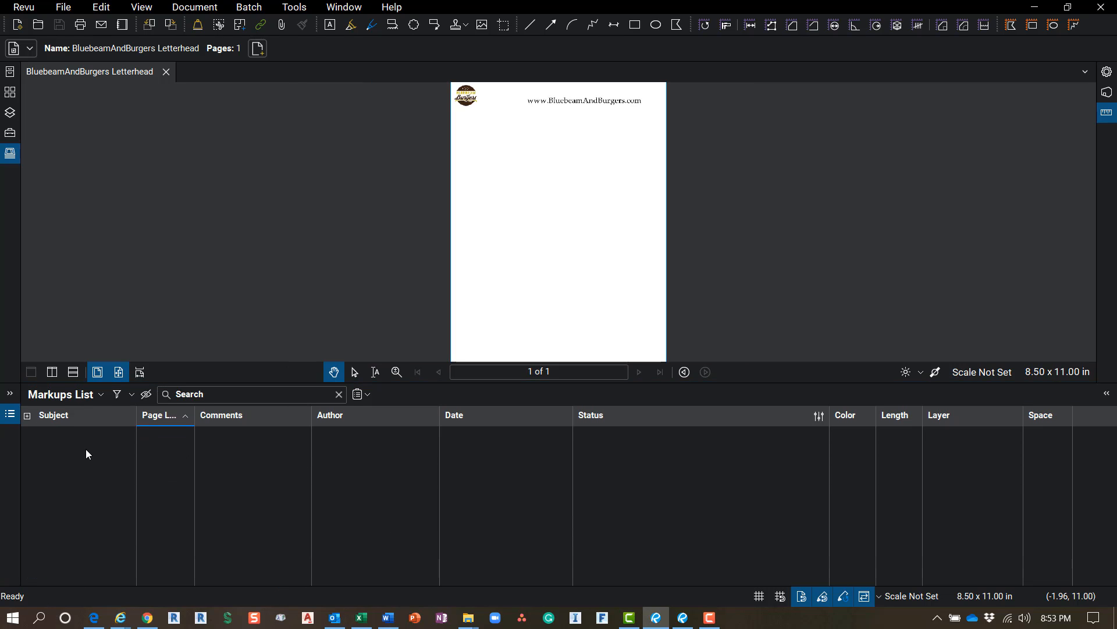
pyautogui.moveTo(273, 511)
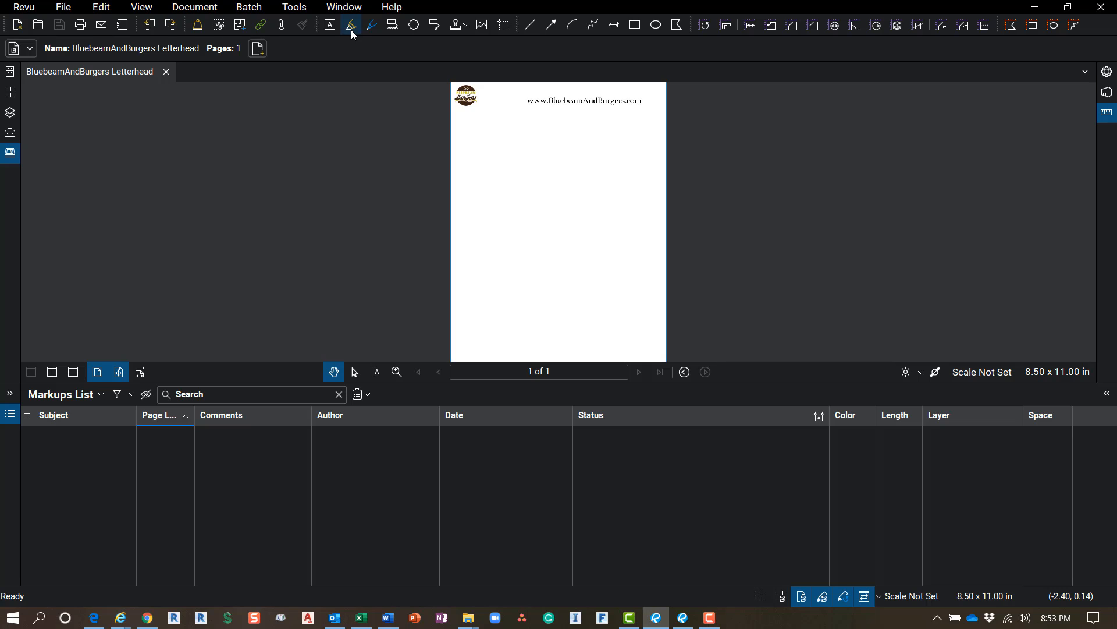
# Draw a yellow highlighter stroke across the letterhead page below the logo.
pyautogui.moveTo(504, 155); pyautogui.dragTo(558, 165)
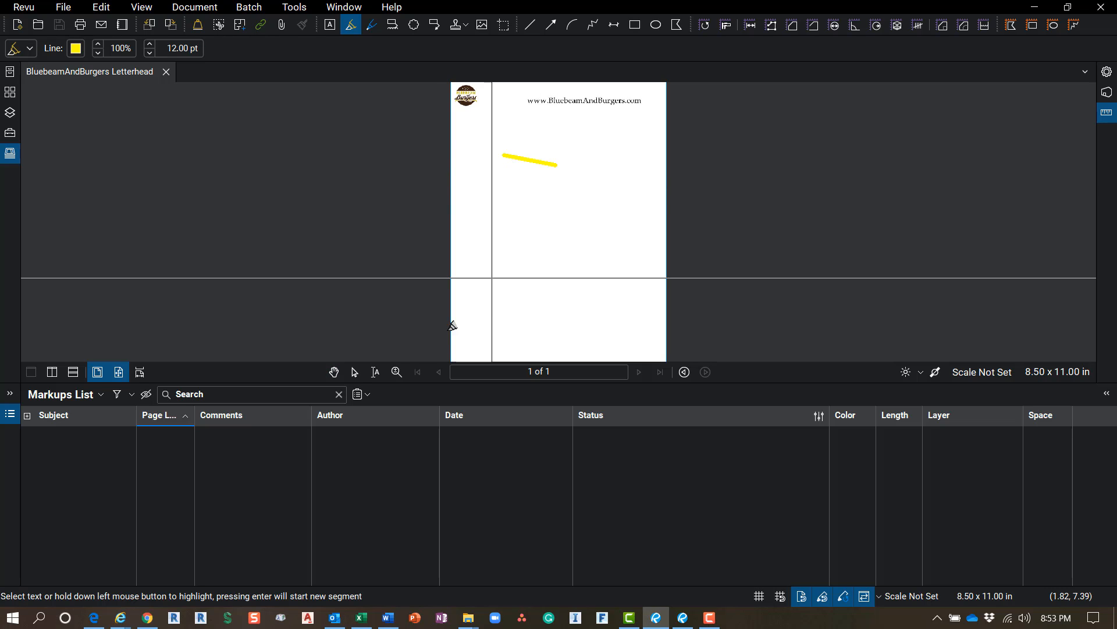
pyautogui.moveTo(504, 156); pyautogui.dragTo(557, 164)
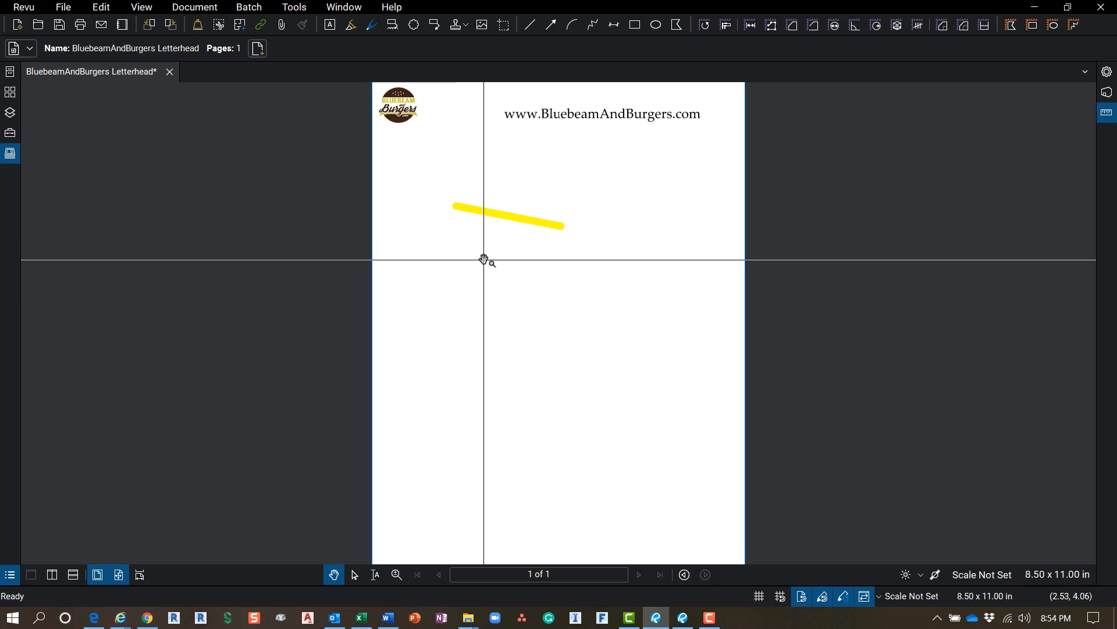
pyautogui.moveTo(484, 259); pyautogui.dragTo(524, 192)
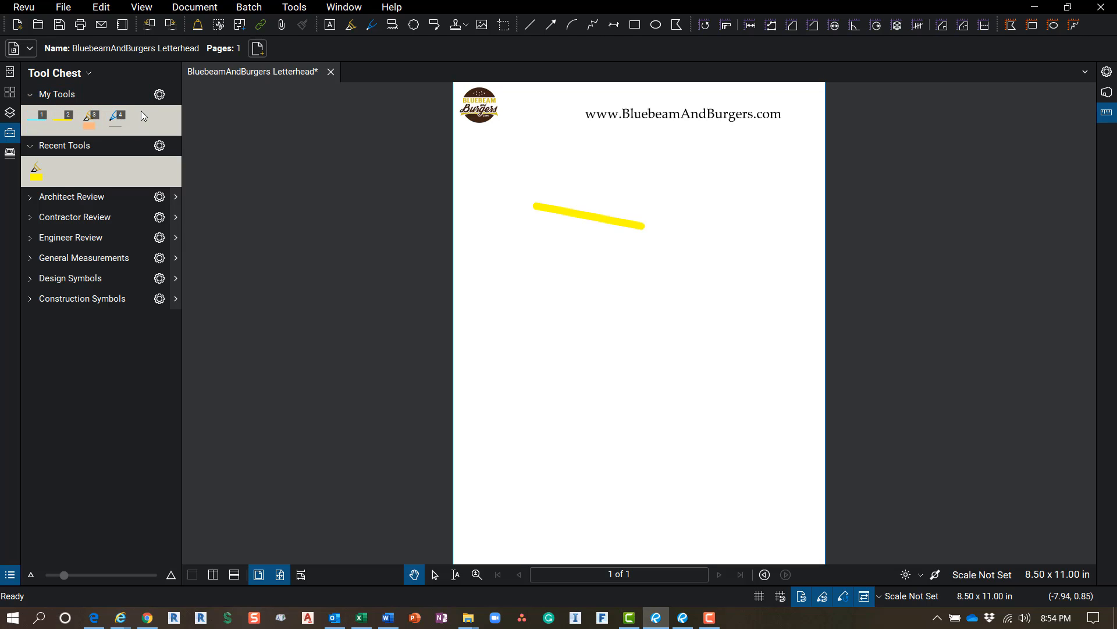
# Browse the Tools menu's Markup and Measure submenus beside the highlighted letterhead.
pyautogui.click(293, 7)
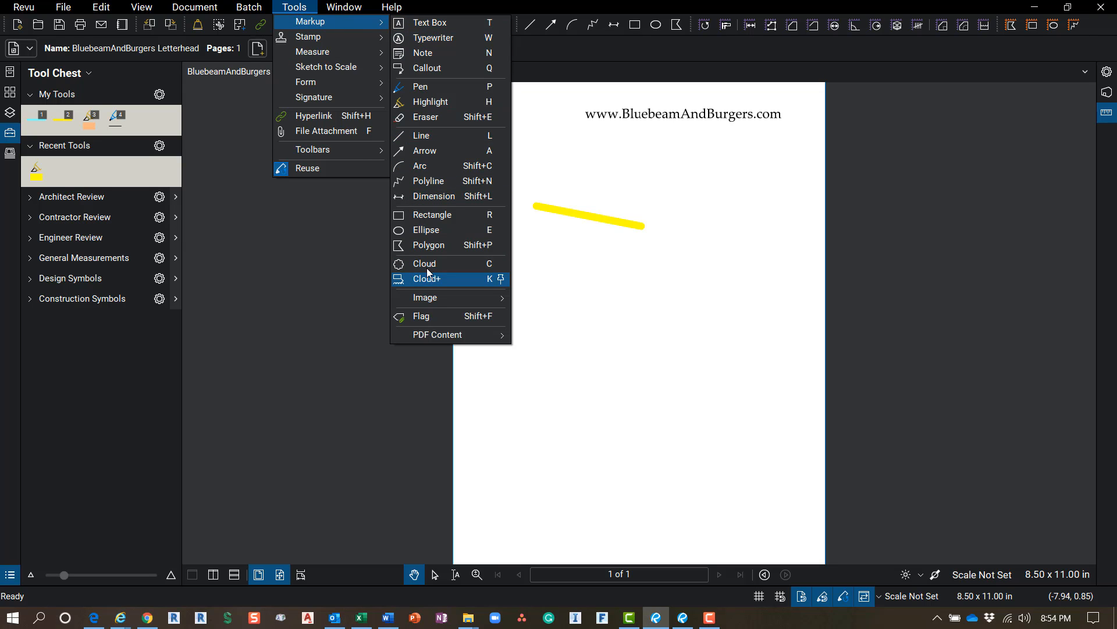
pyautogui.moveTo(440, 218)
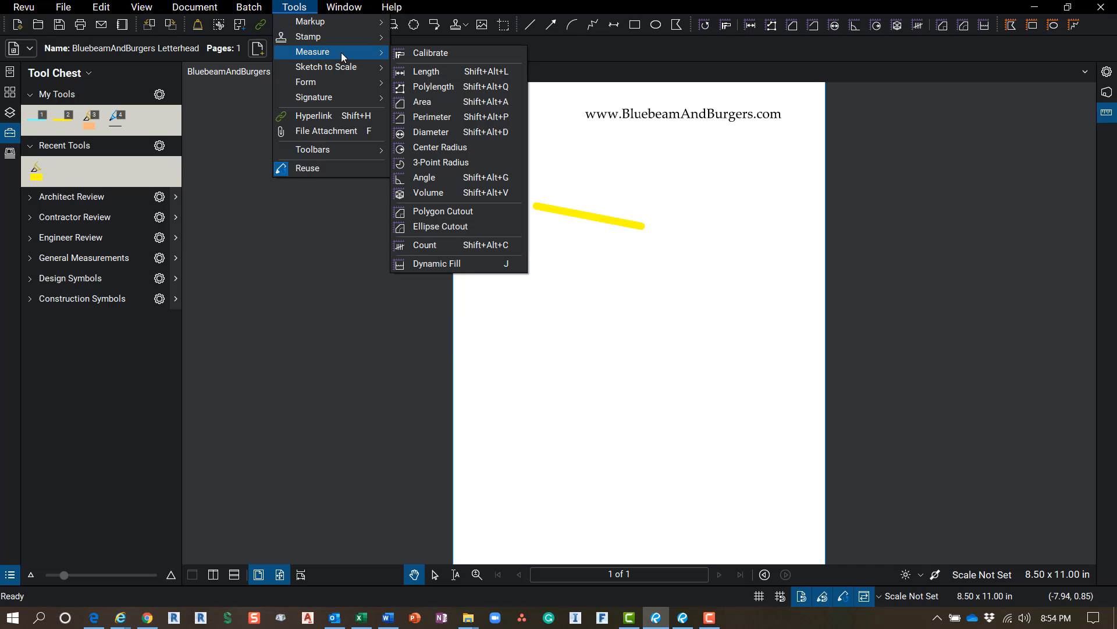
pyautogui.moveTo(348, 57)
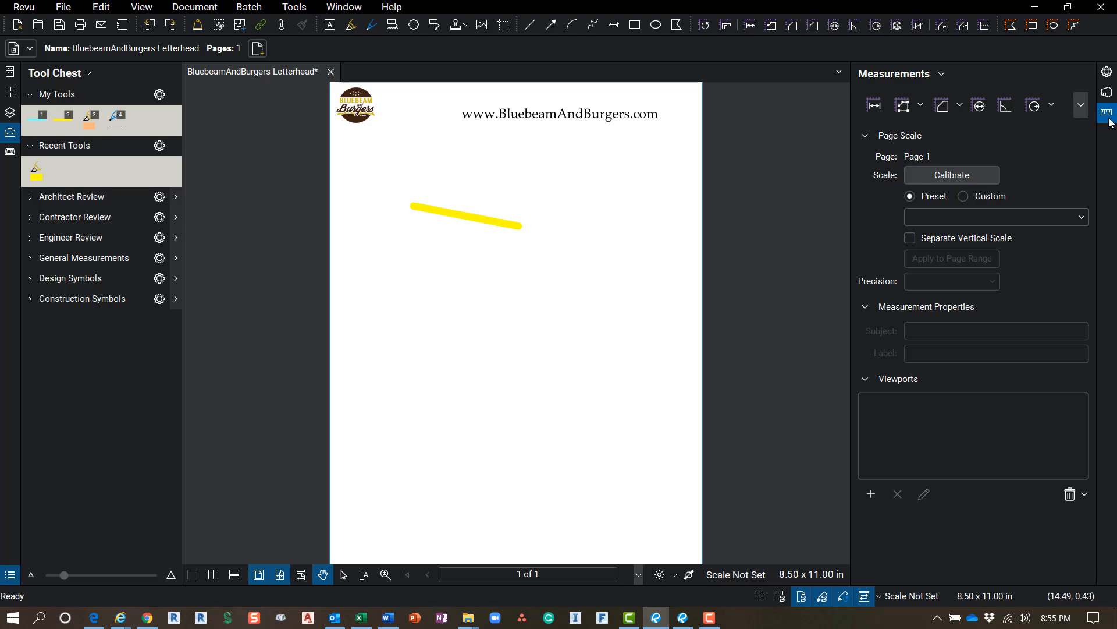
# Narrow the Measurements panel beside the letterhead, then reopen the Tools menu.
pyautogui.moveTo(850, 161); pyautogui.dragTo(758, 161)
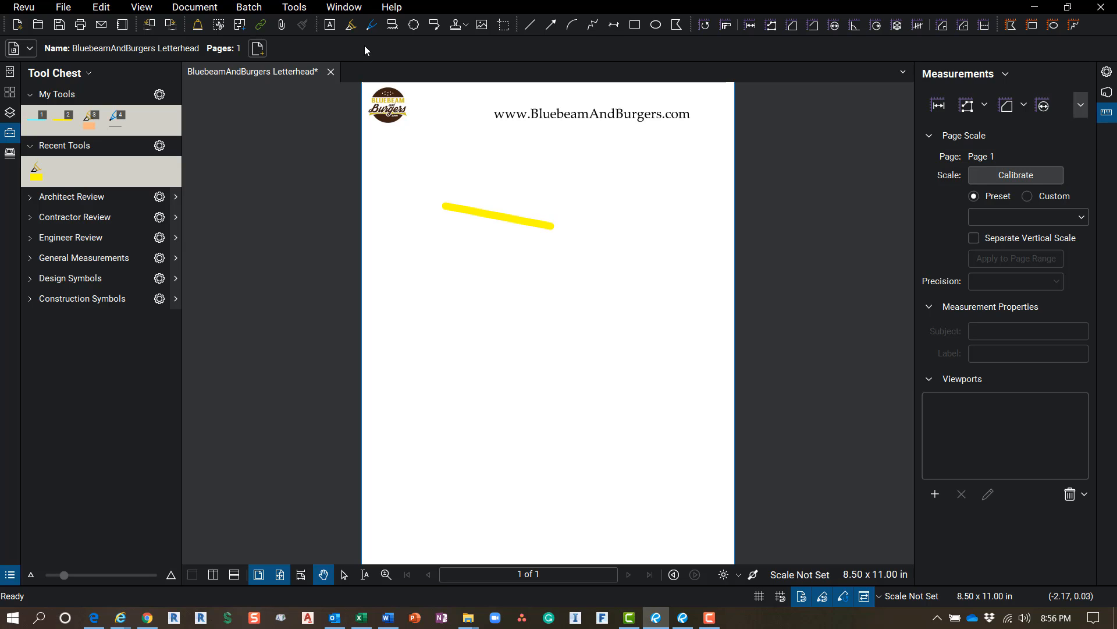
pyautogui.moveTo(357, 53)
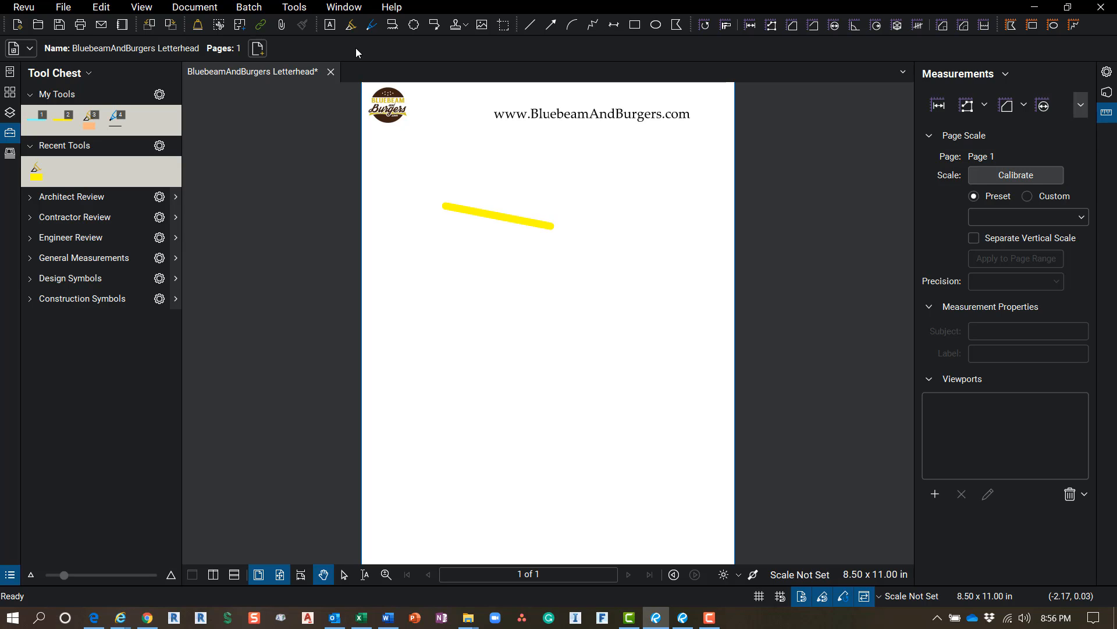
pyautogui.click(294, 7)
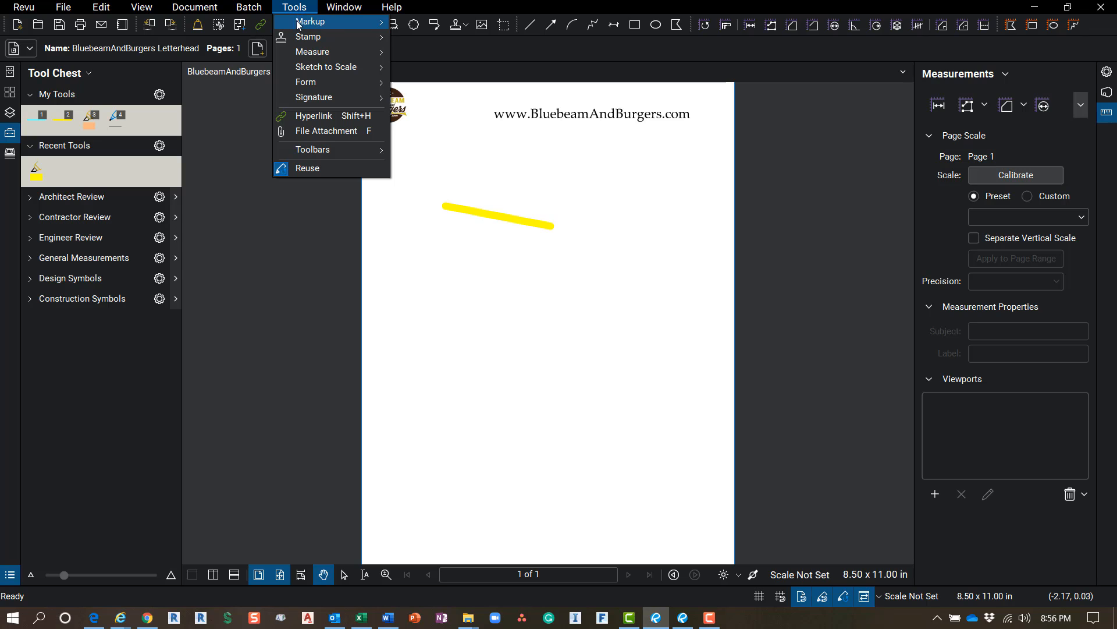